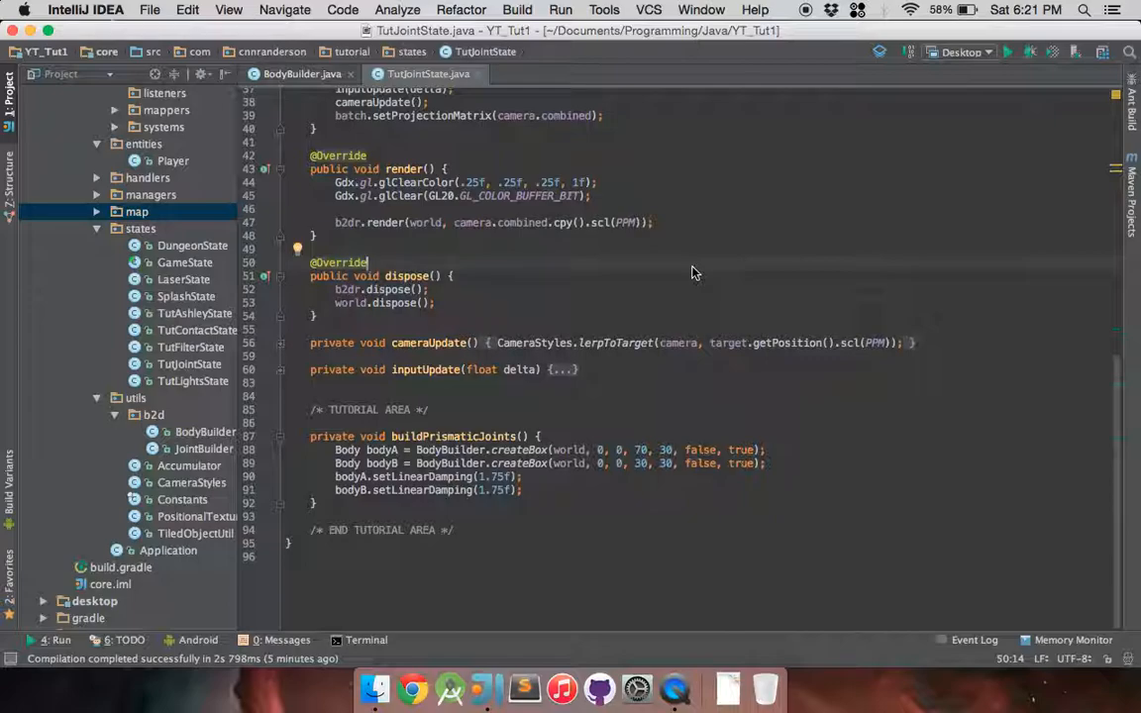
pyautogui.moveTo(353, 478)
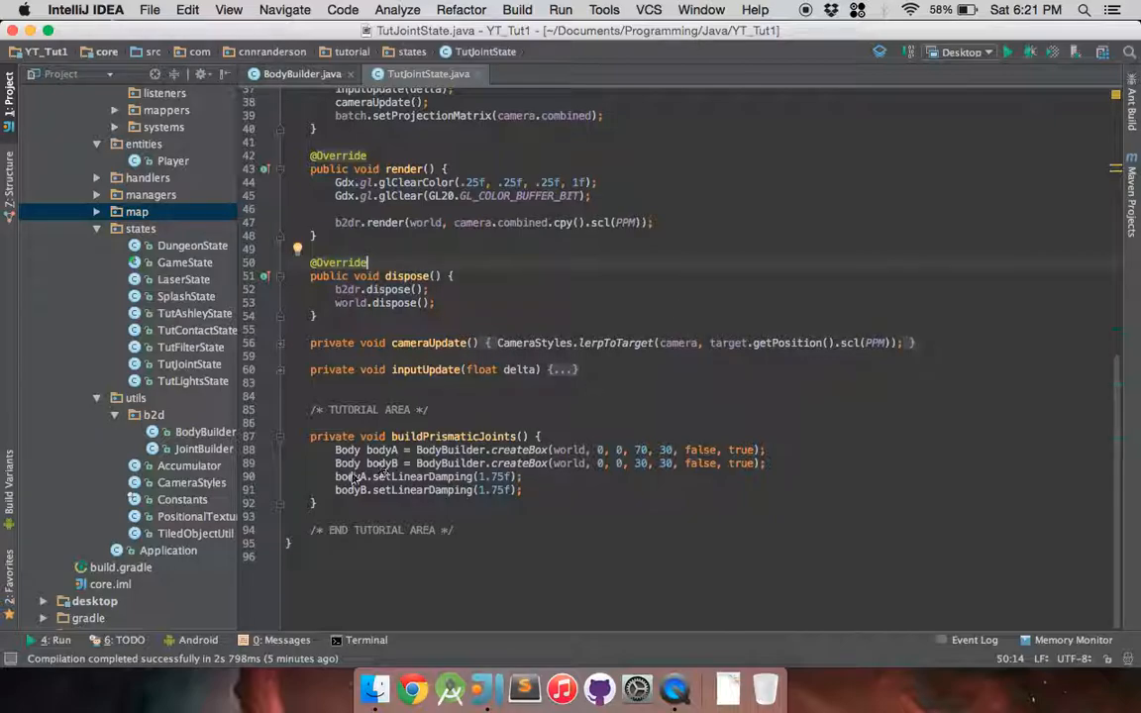
pyautogui.moveTo(480, 491)
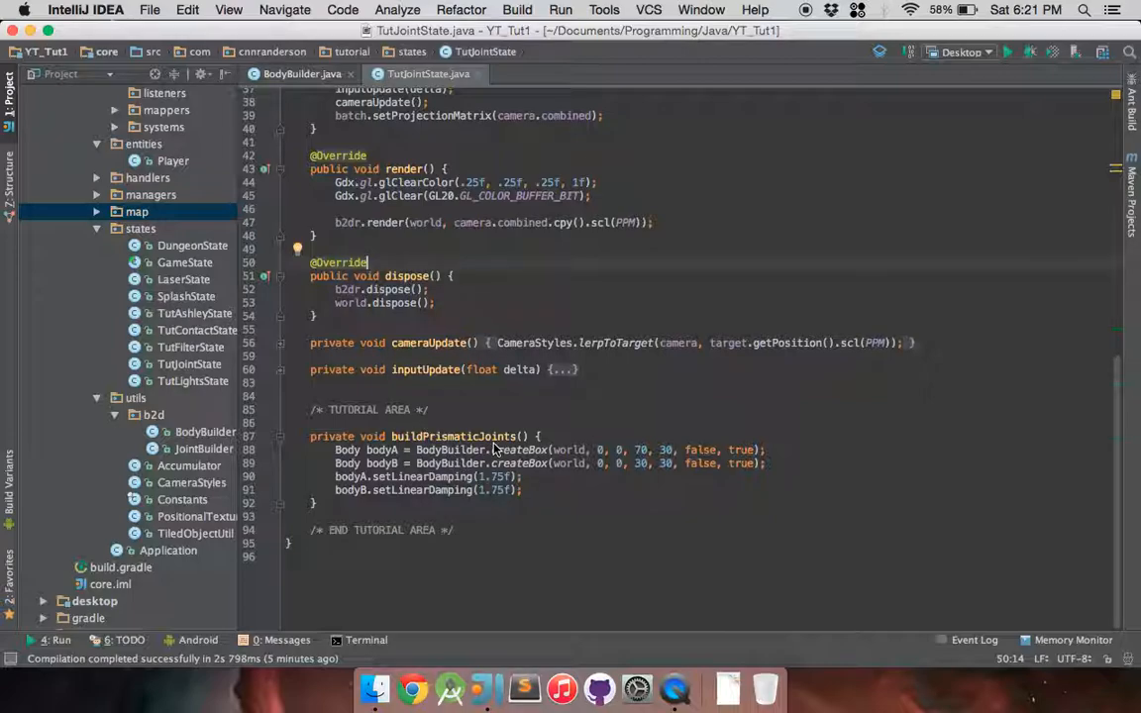
# - Declare PrismaticJointDef pDef = new PrismaticJointDef() after bodyB.setLinearDamping in buildPrismaticJoints
pyautogui.scroll(3)
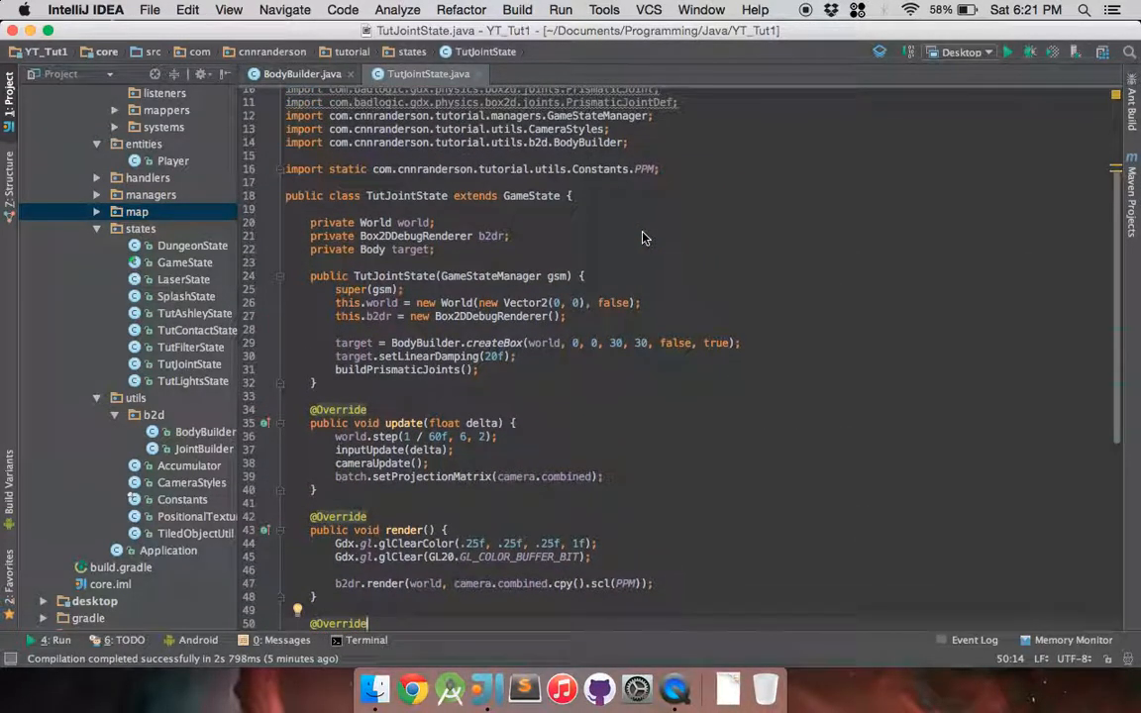
pyautogui.moveTo(788, 257)
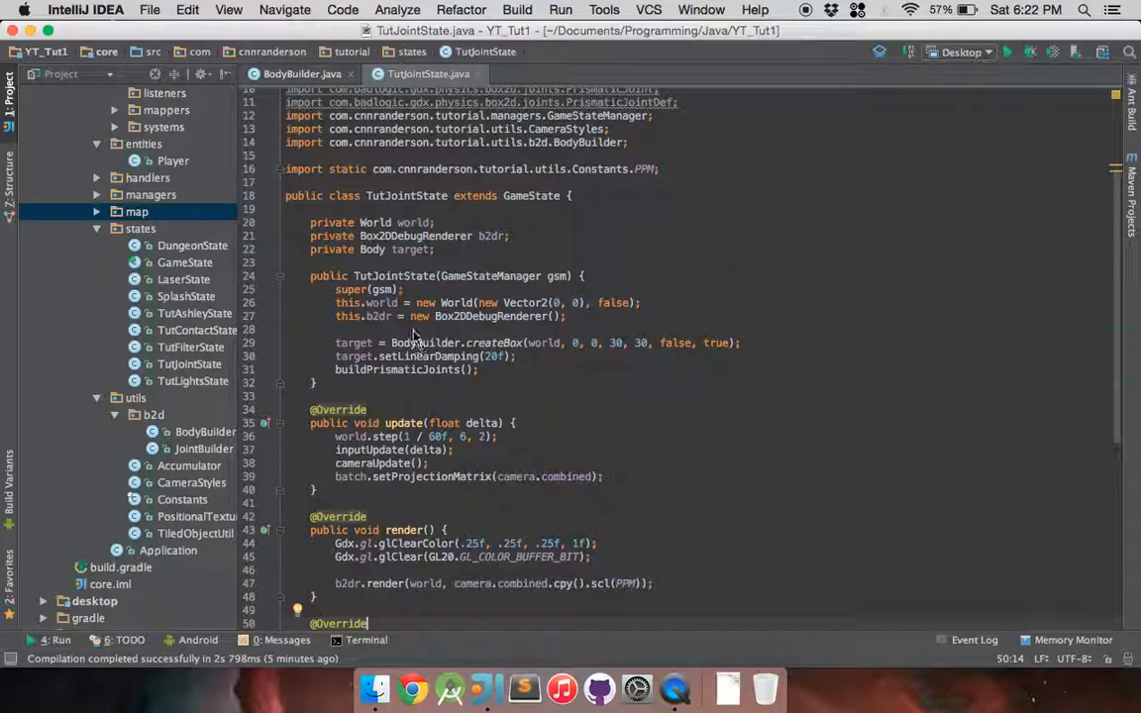
pyautogui.moveTo(513, 236)
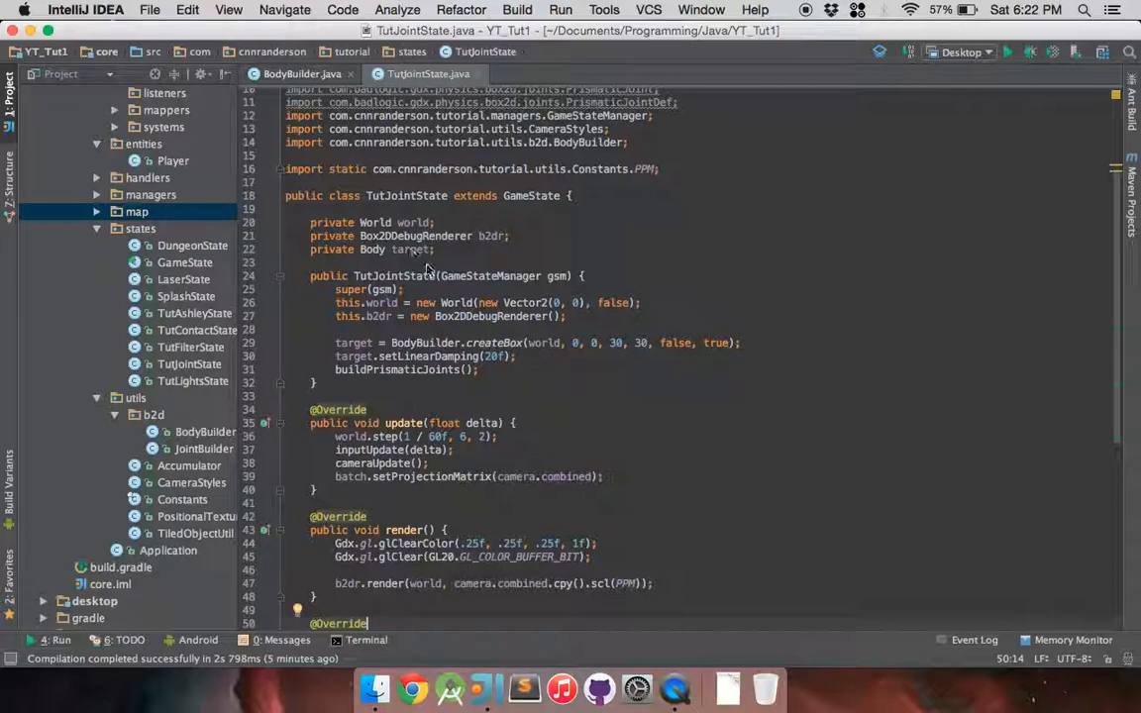
pyautogui.scroll(-3)
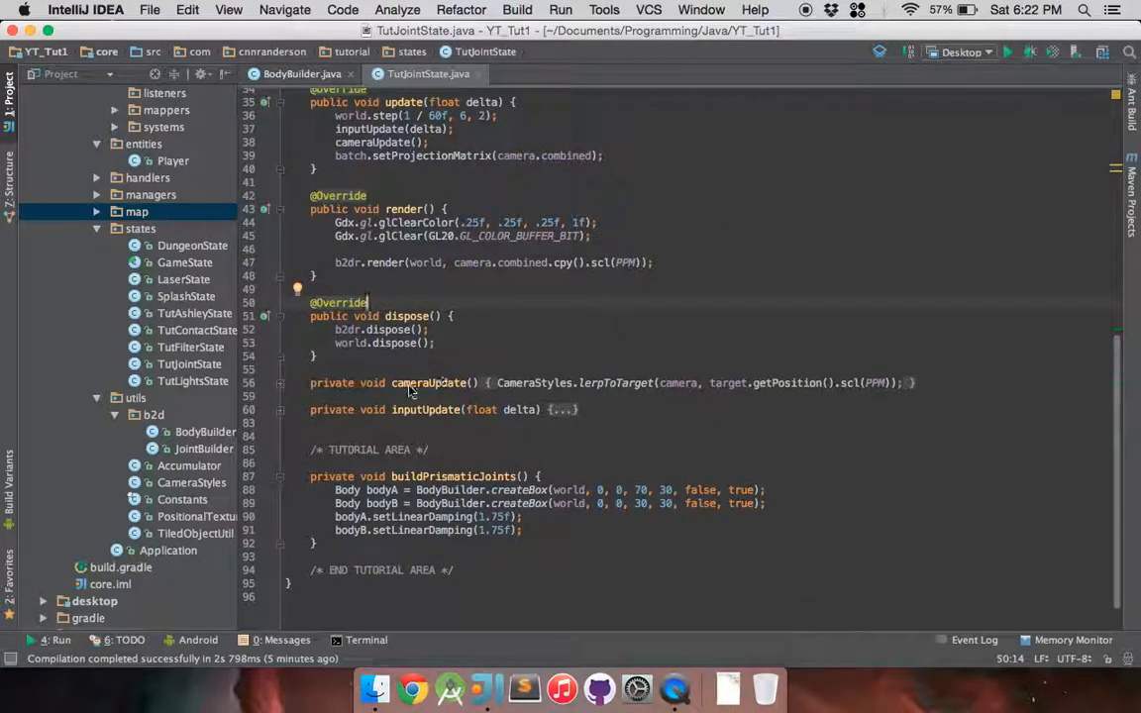
pyautogui.moveTo(487, 396)
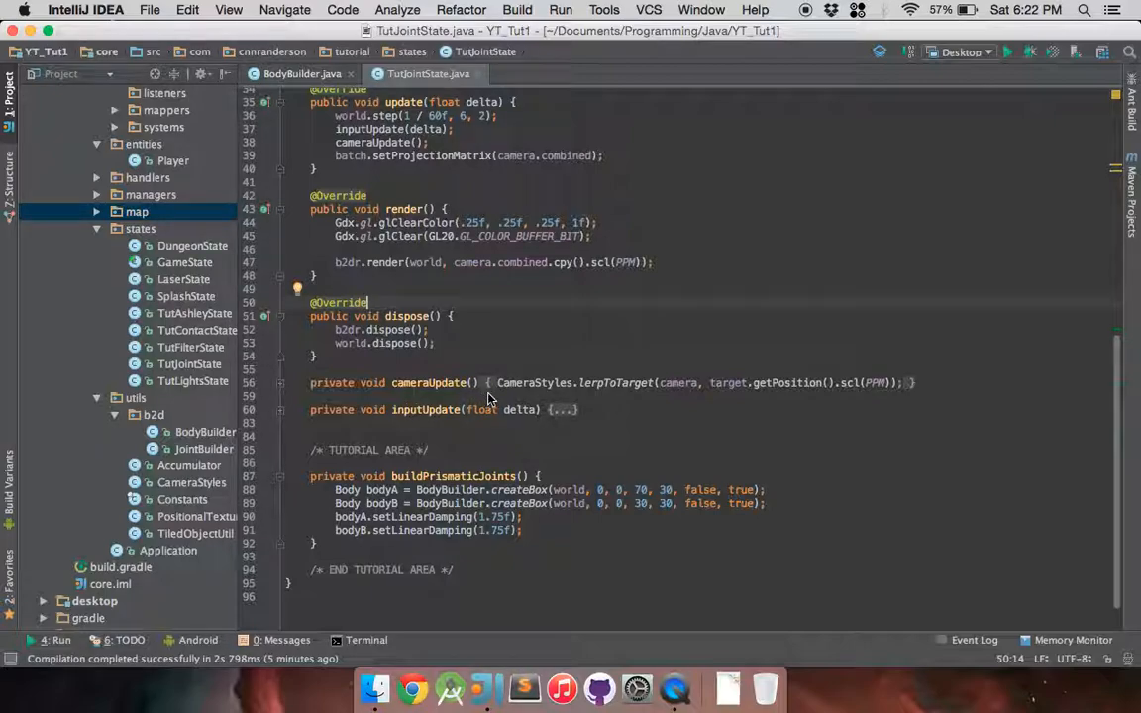
pyautogui.moveTo(456, 343)
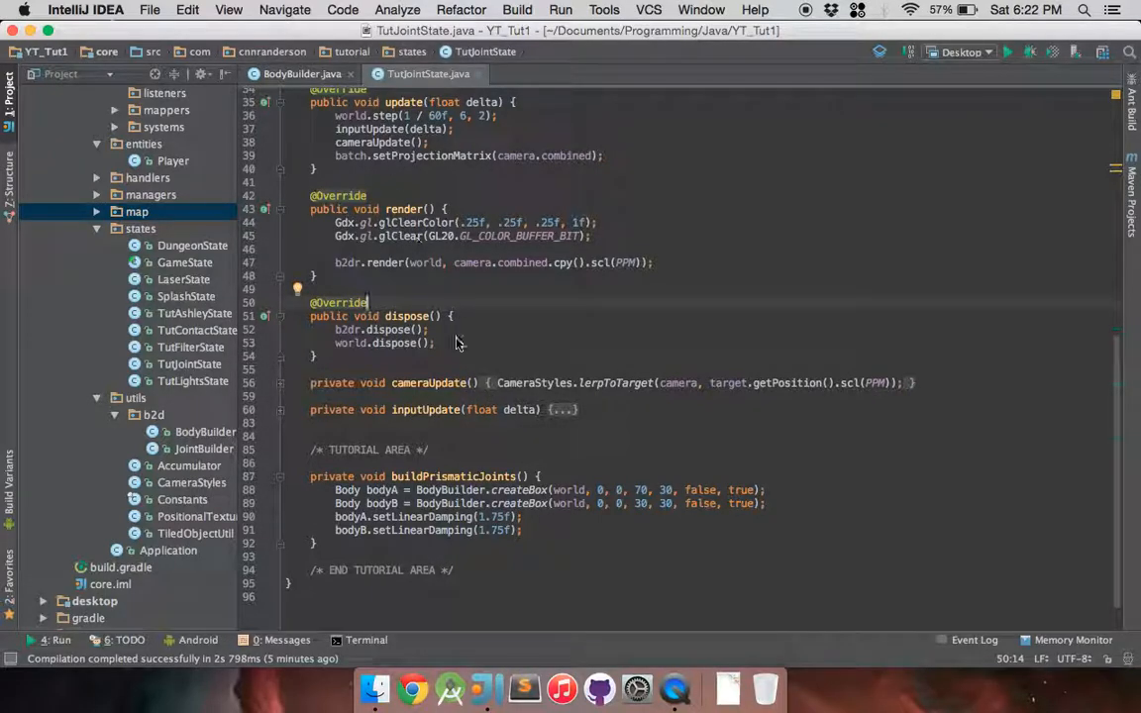
pyautogui.moveTo(646, 392)
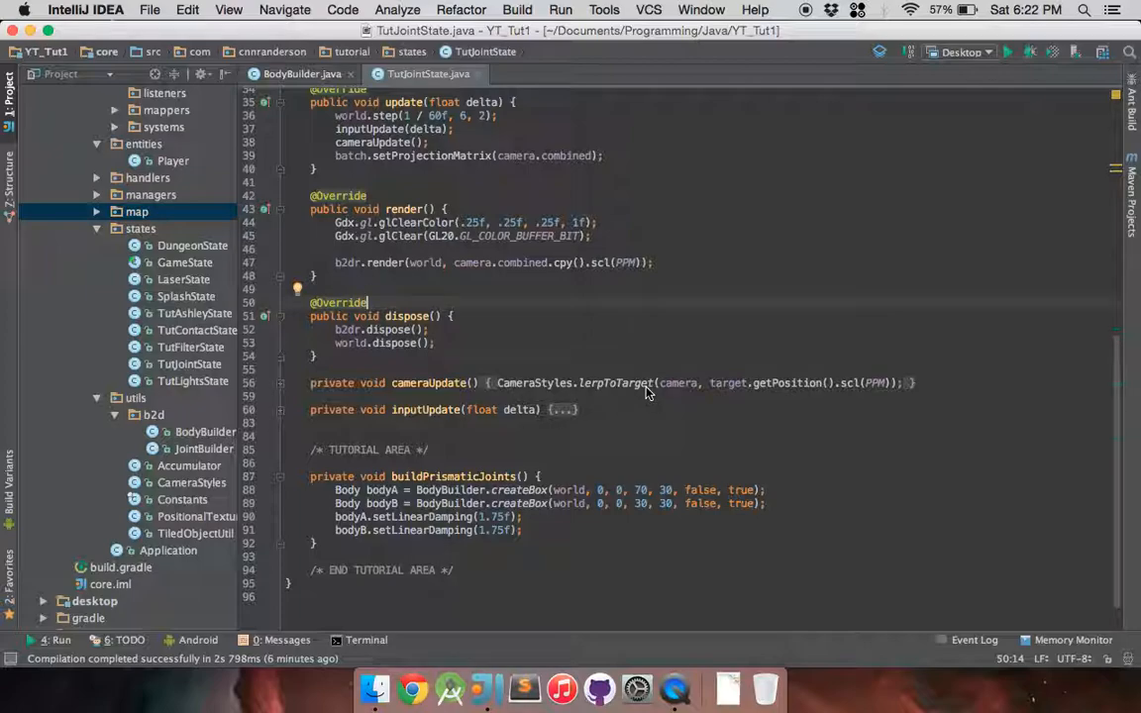
pyautogui.moveTo(730, 392)
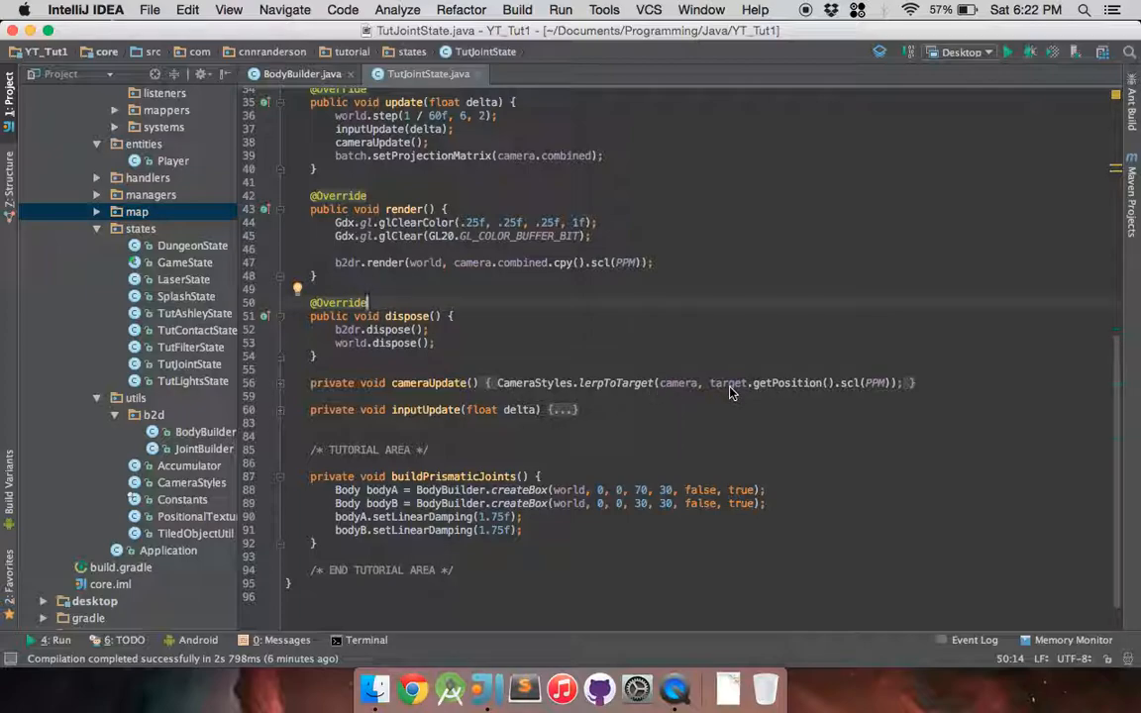
pyautogui.moveTo(365, 408)
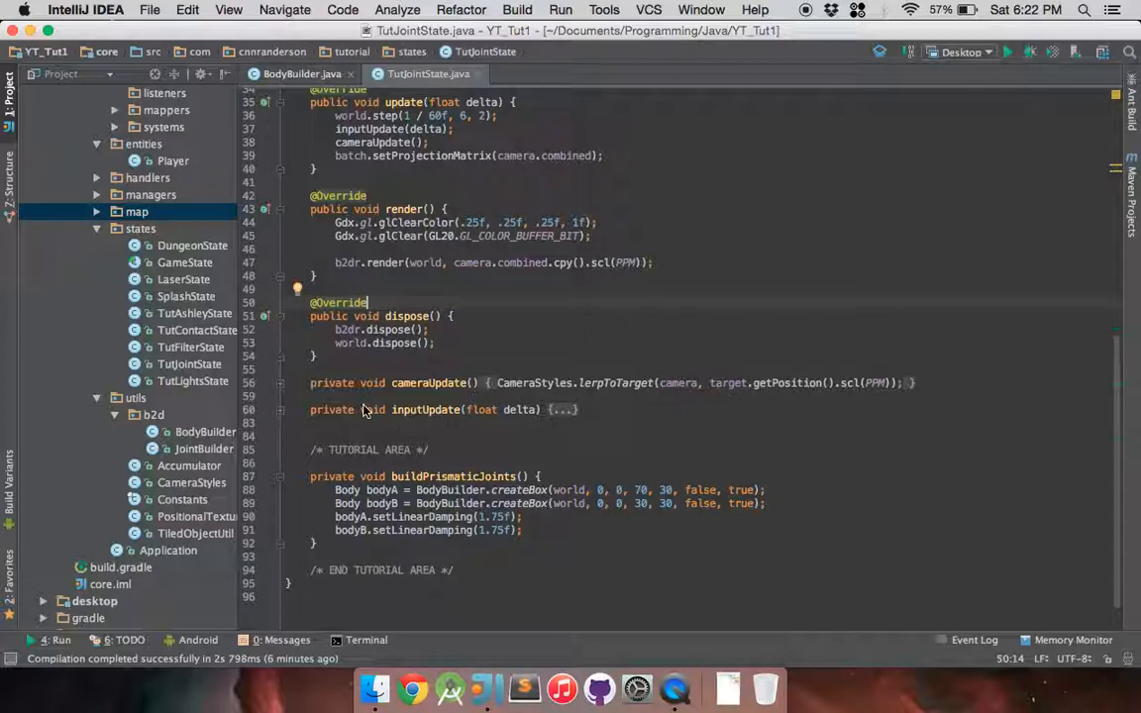
pyautogui.scroll(-3)
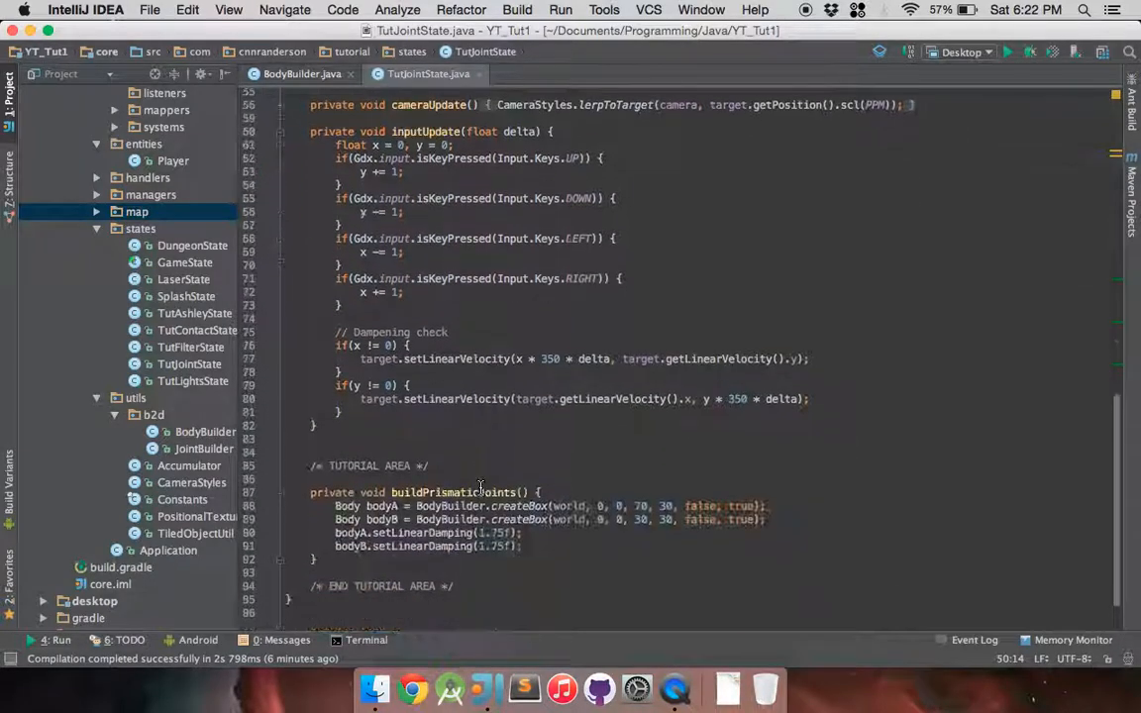
pyautogui.scroll(3)
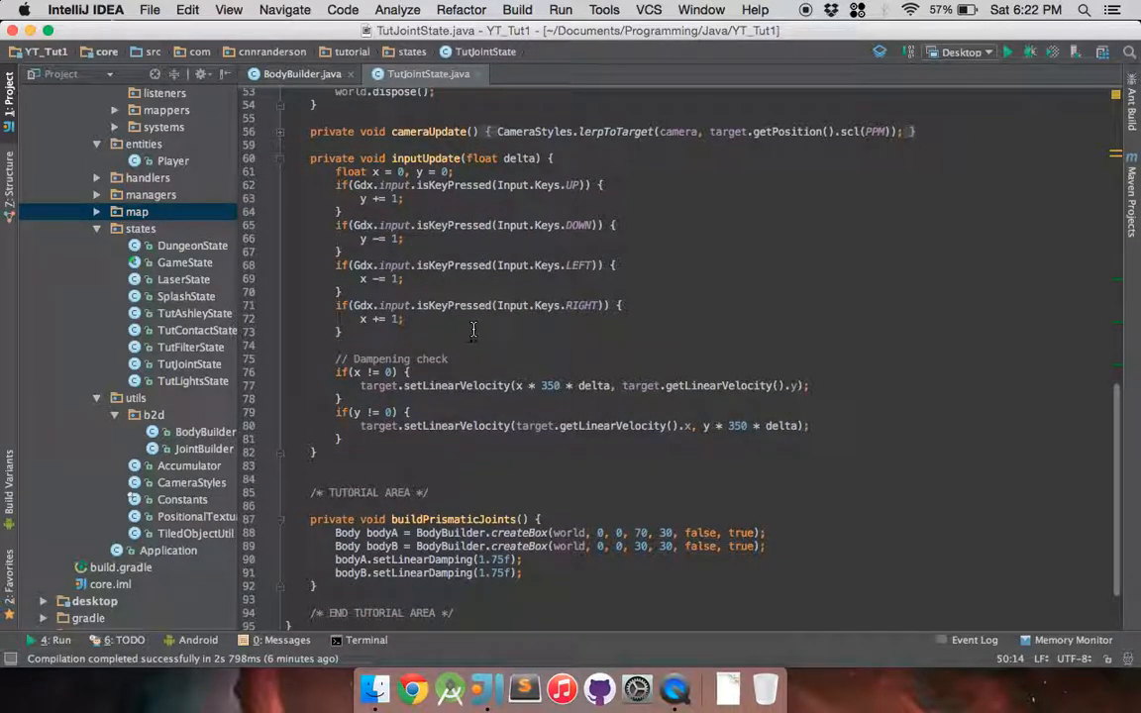
pyautogui.moveTo(499, 341)
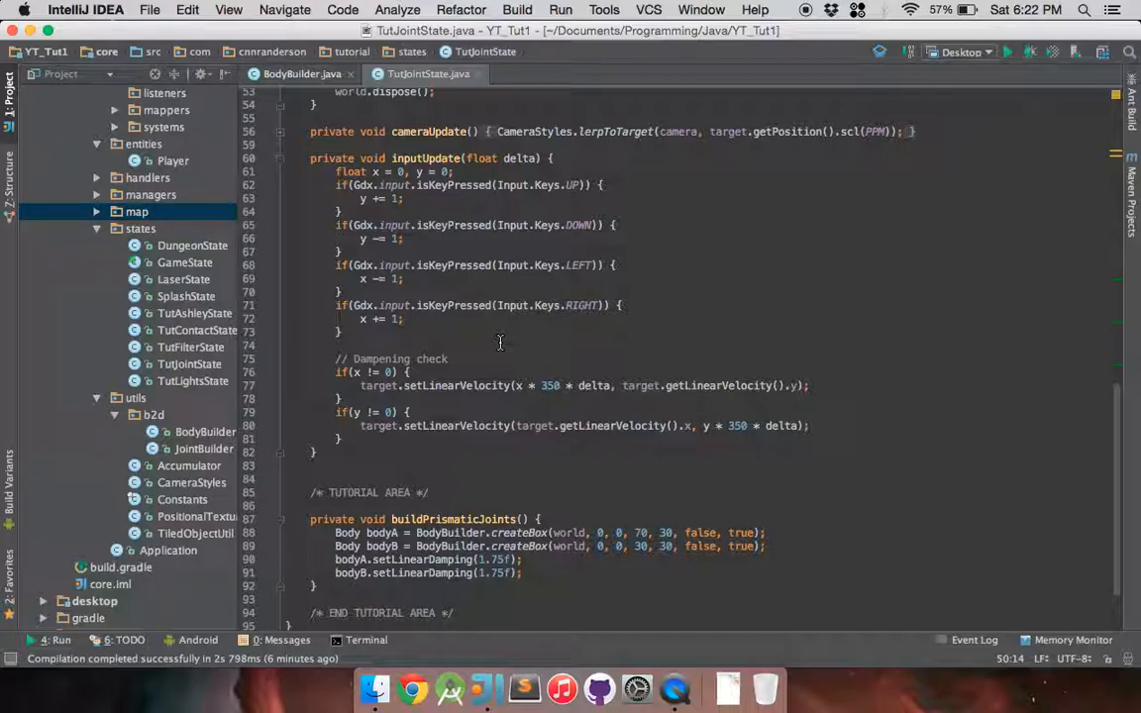
pyautogui.click(281, 370)
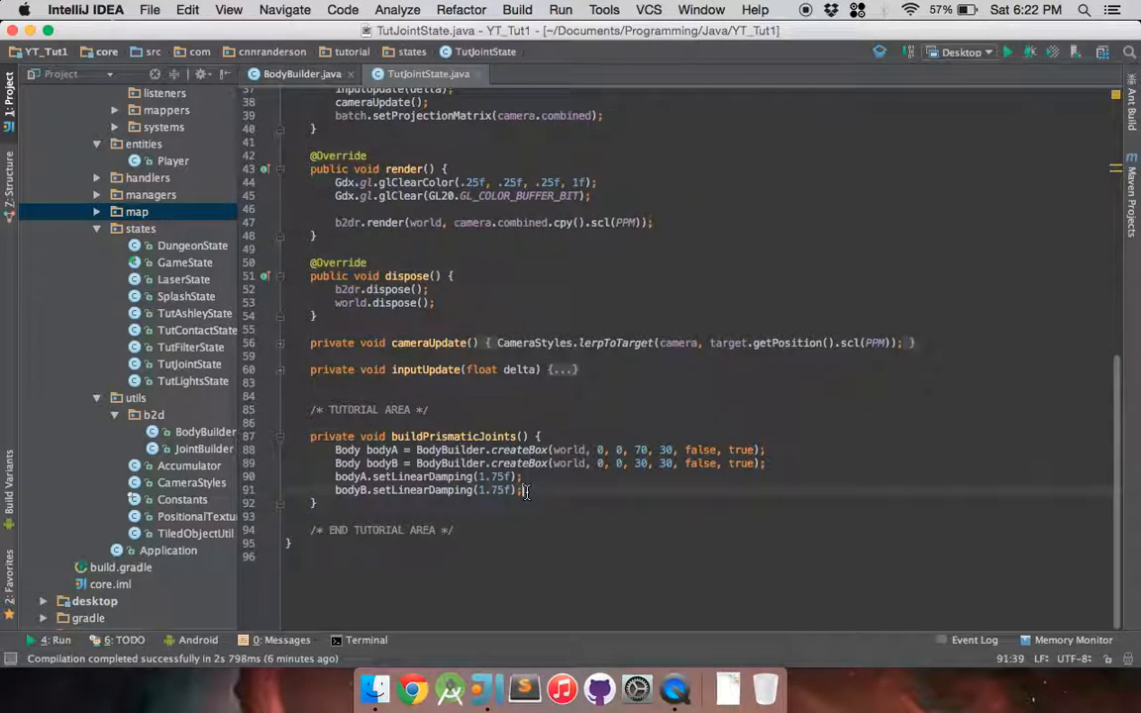
pyautogui.press('enter')
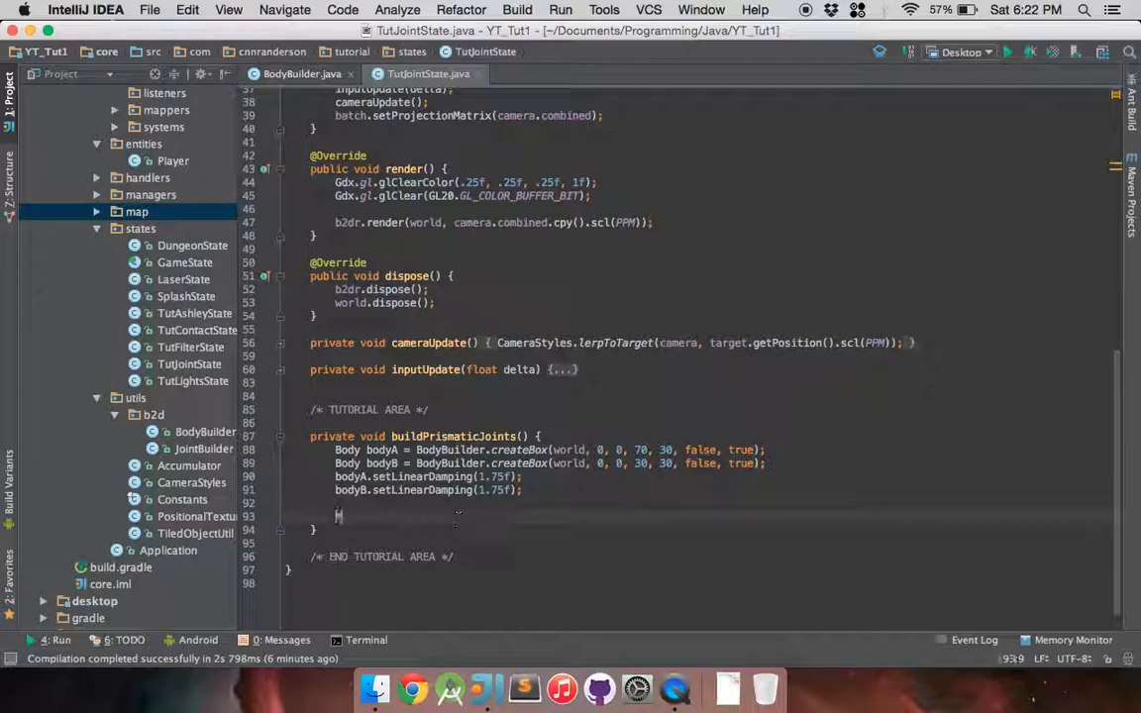
pyautogui.write('PrismaticJointDef pDef')
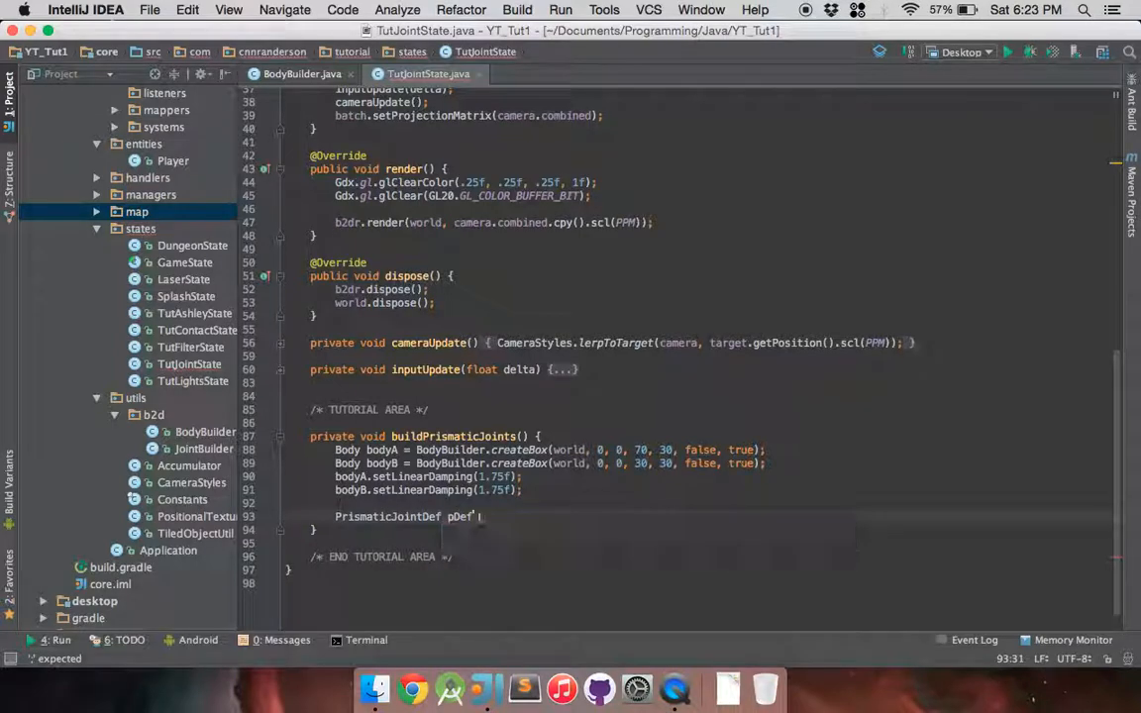
pyautogui.write('= new PrismaticJointDef();')
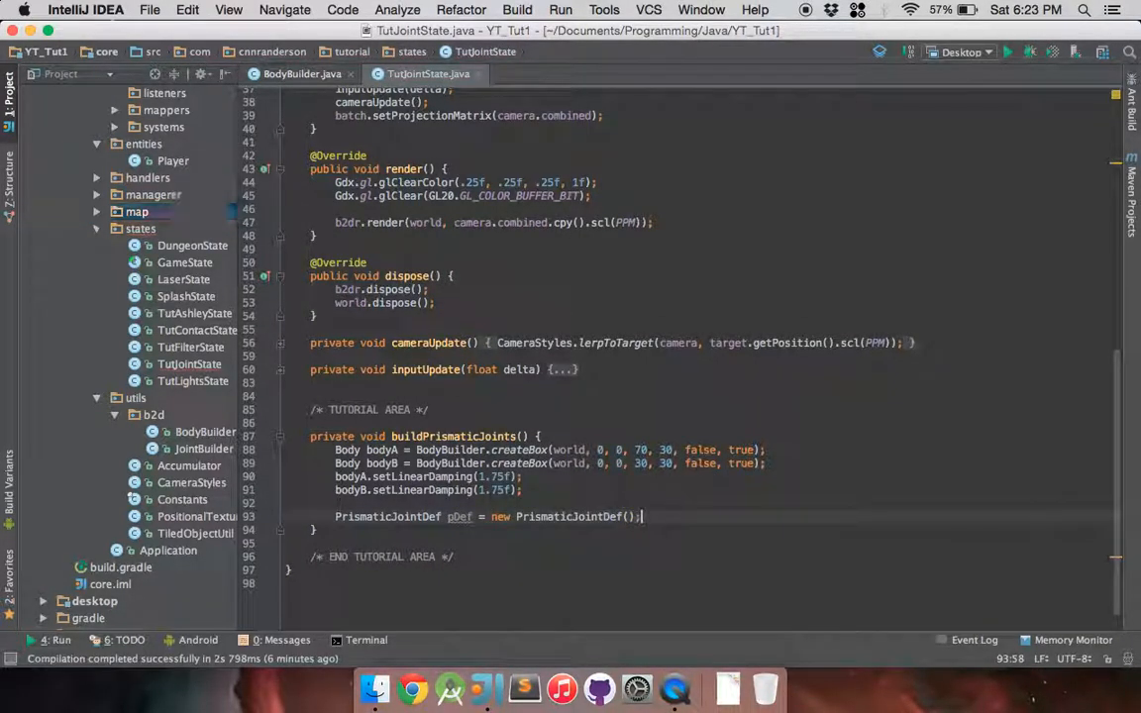
pyautogui.click(137, 212)
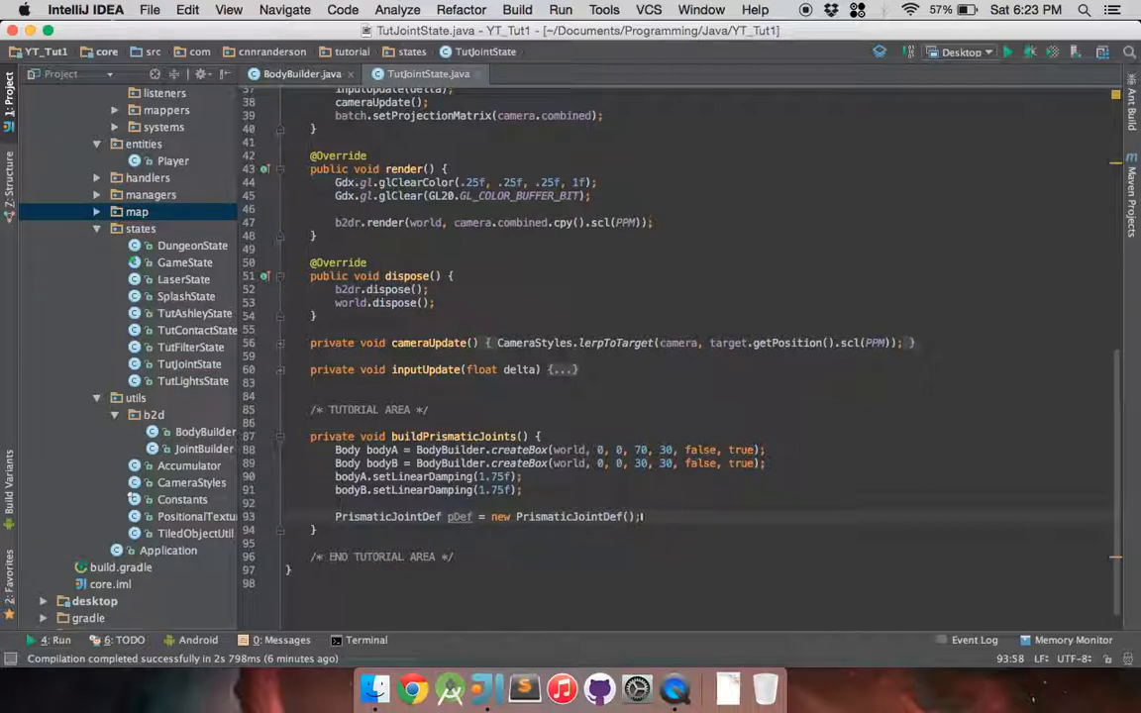
# - Assign pDef.bodyA = bodyA, pDef.bodyB = bodyB and call world.createJoint(pDef)
pyautogui.press('Return')
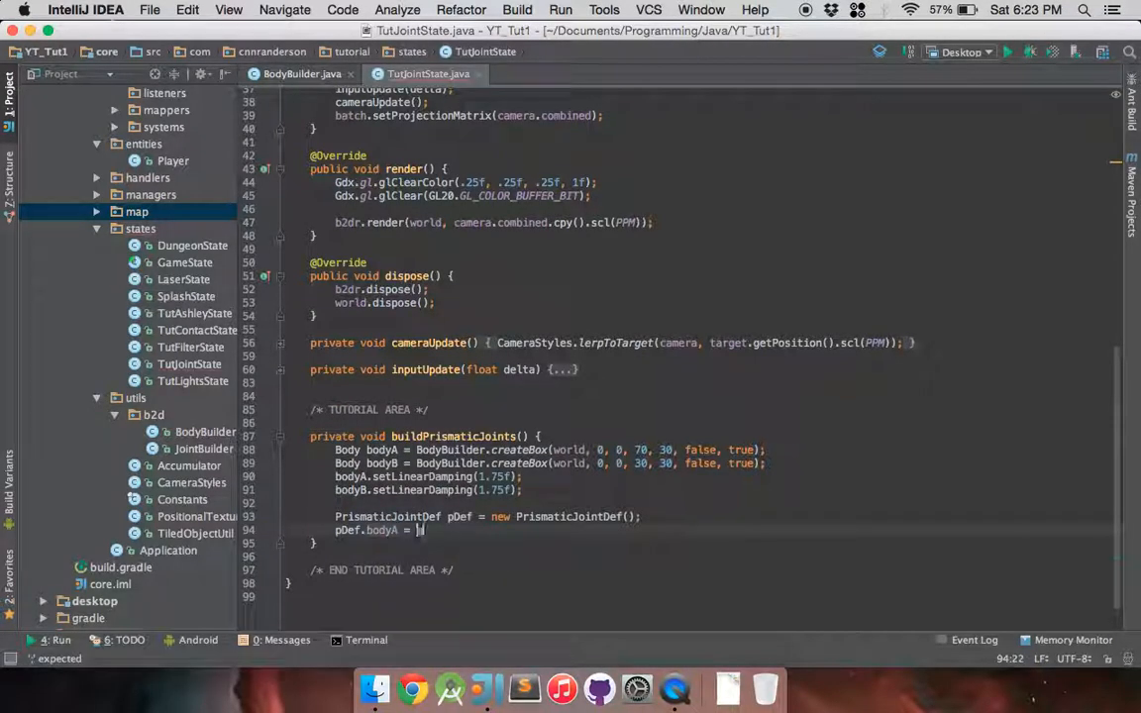
pyautogui.write('bodyA;')
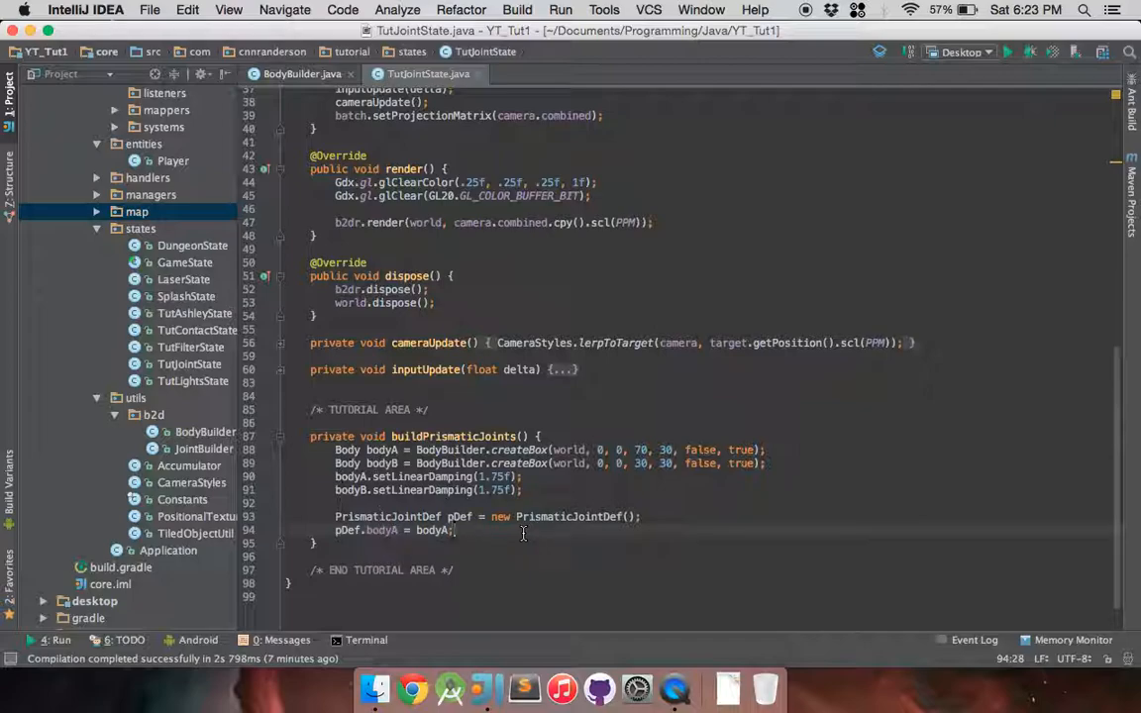
pyautogui.press('enter')
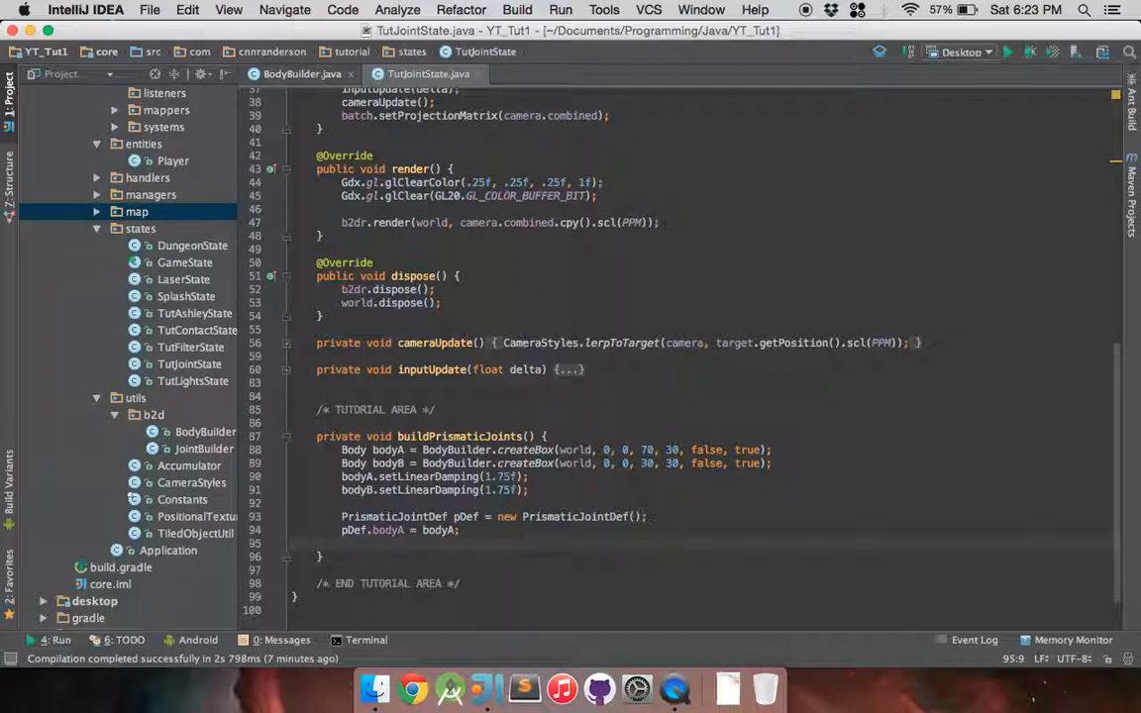
pyautogui.write('bodyB = bodyB;')
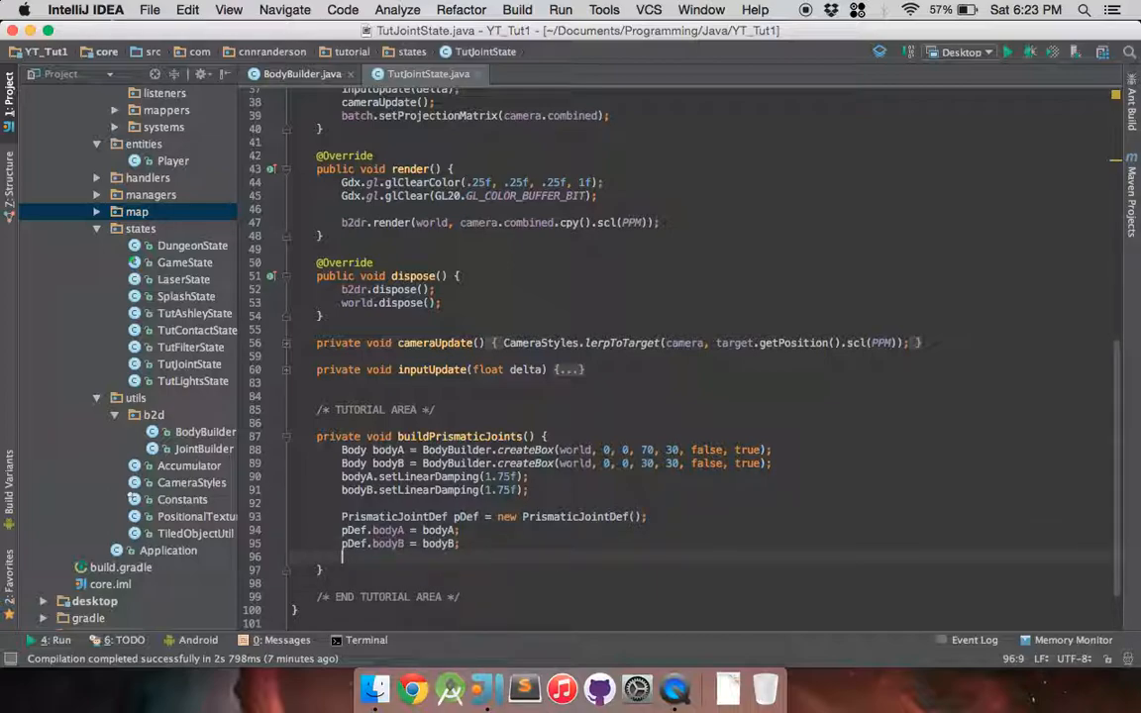
pyautogui.write('world.createJoint(')
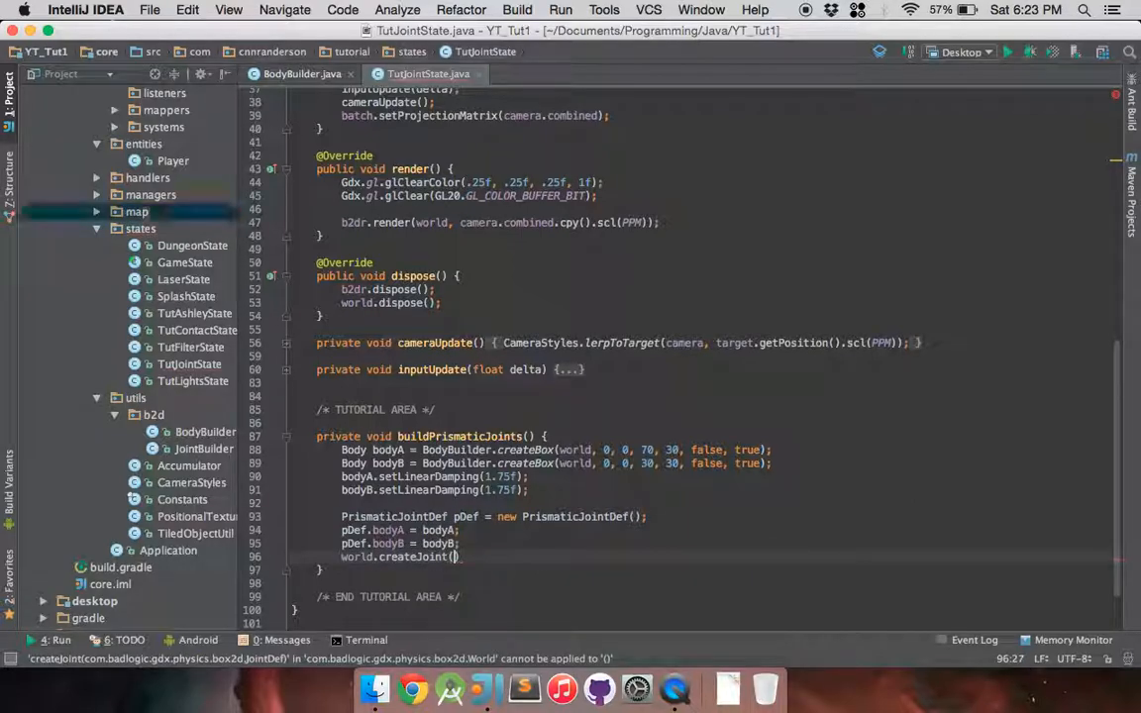
pyautogui.write('pDef);')
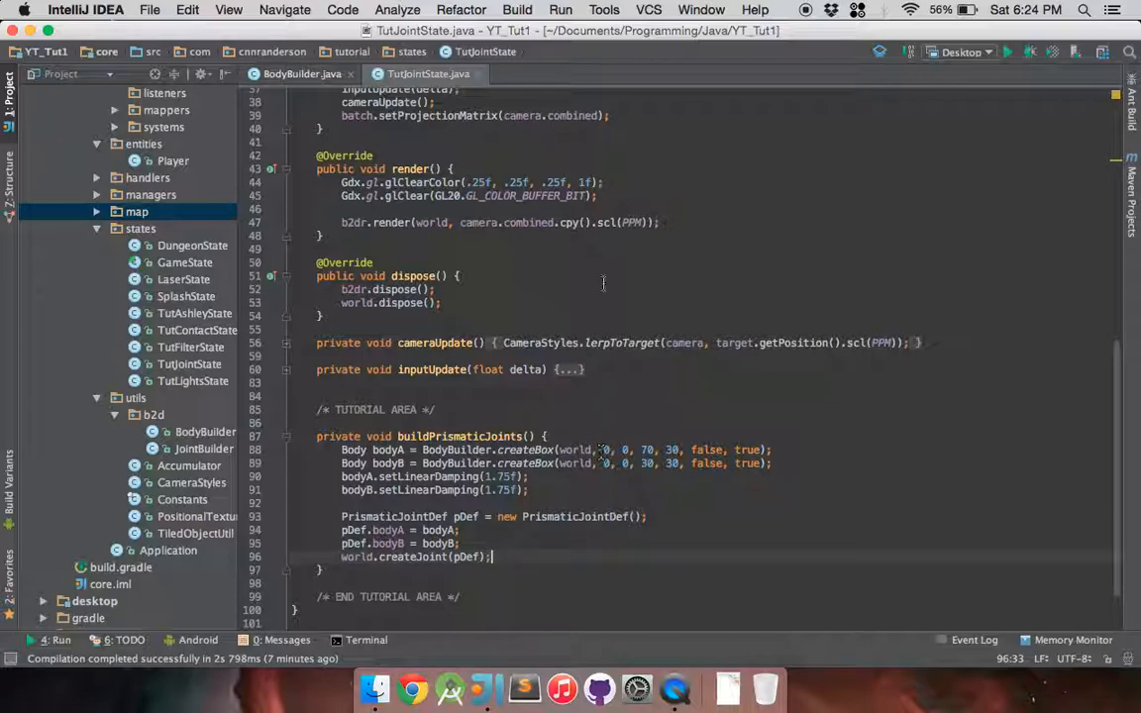
pyautogui.scroll(3)
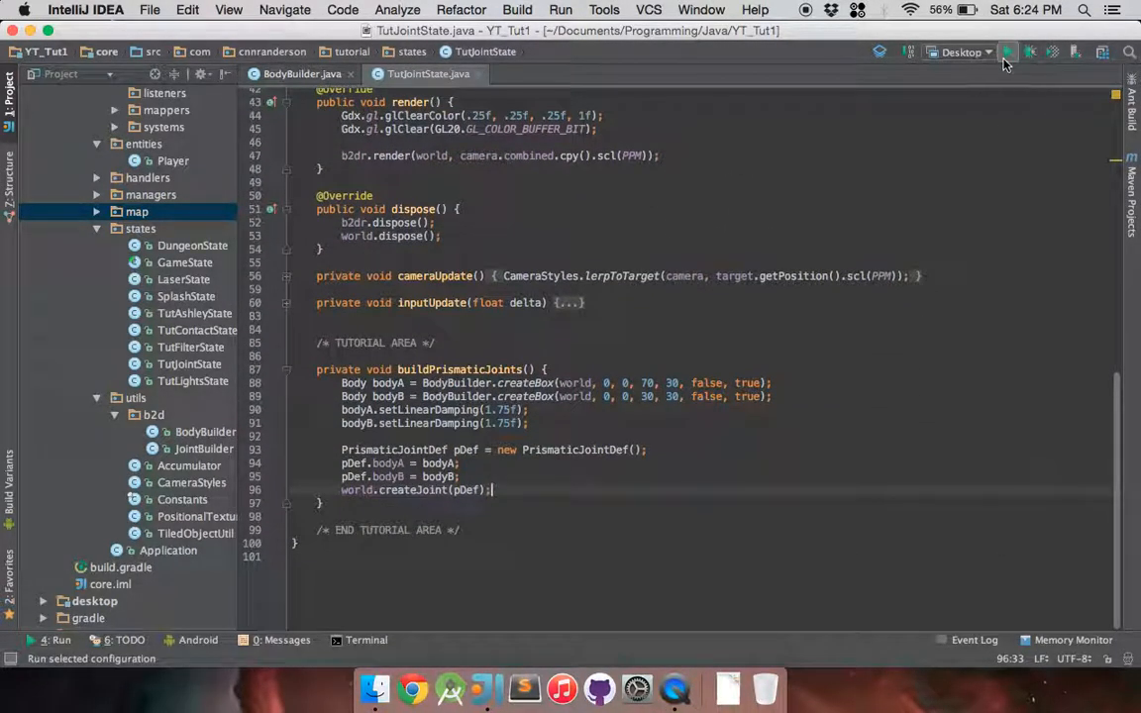
pyautogui.click(1006, 51)
pyautogui.write('pDef')
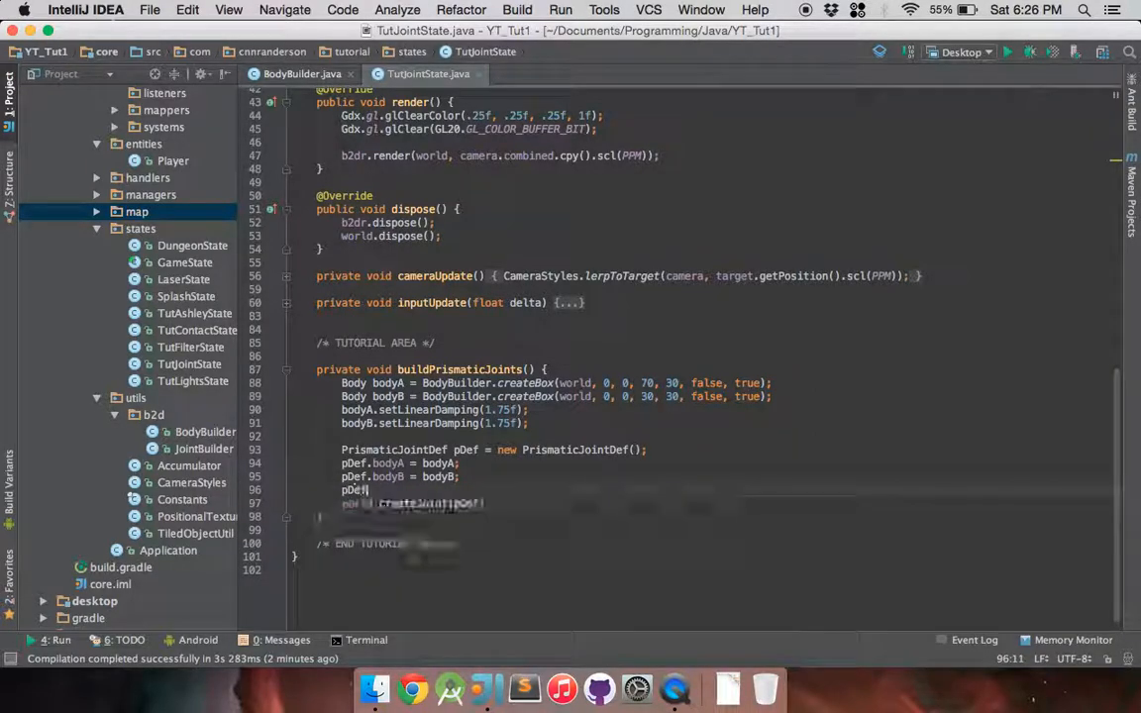
# - Write pDef.collideConnected = false; then replace false with true
pyautogui.write('.collideConnected =')
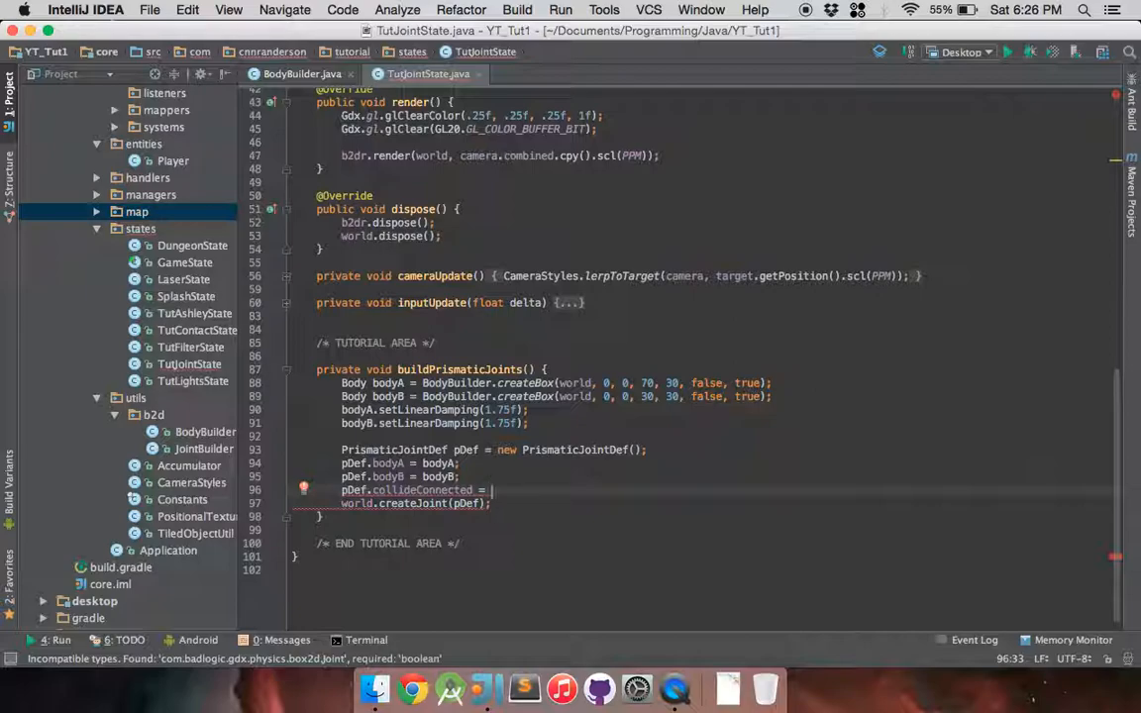
pyautogui.write('fals')
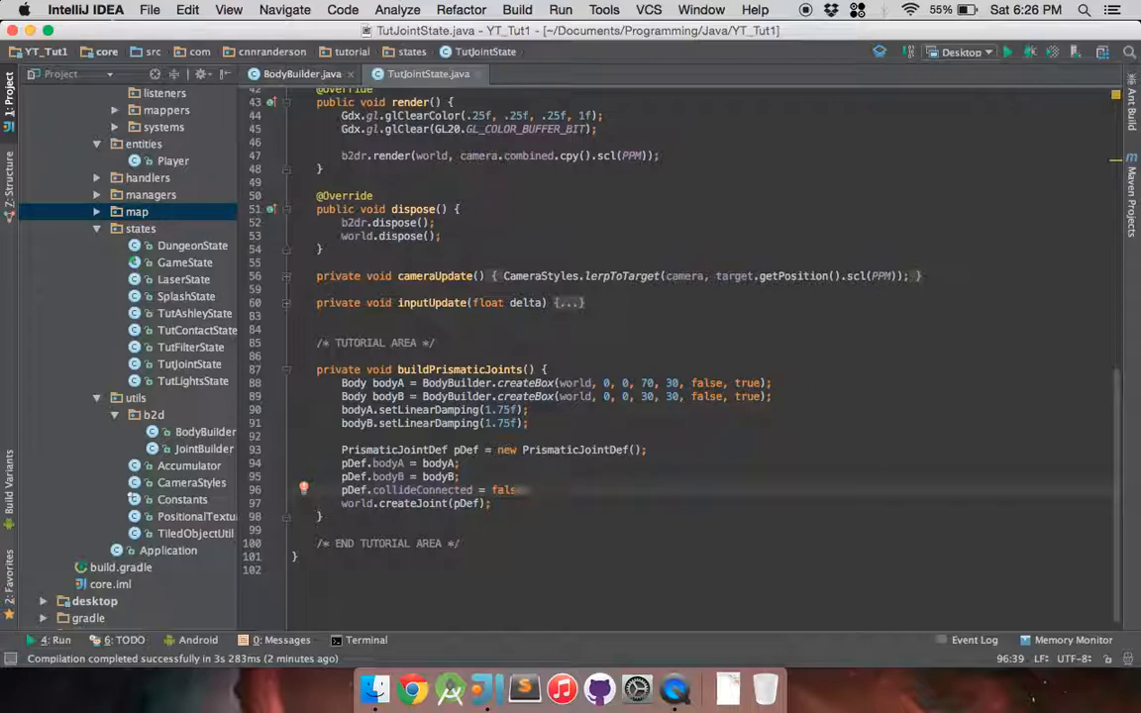
pyautogui.write('e;')
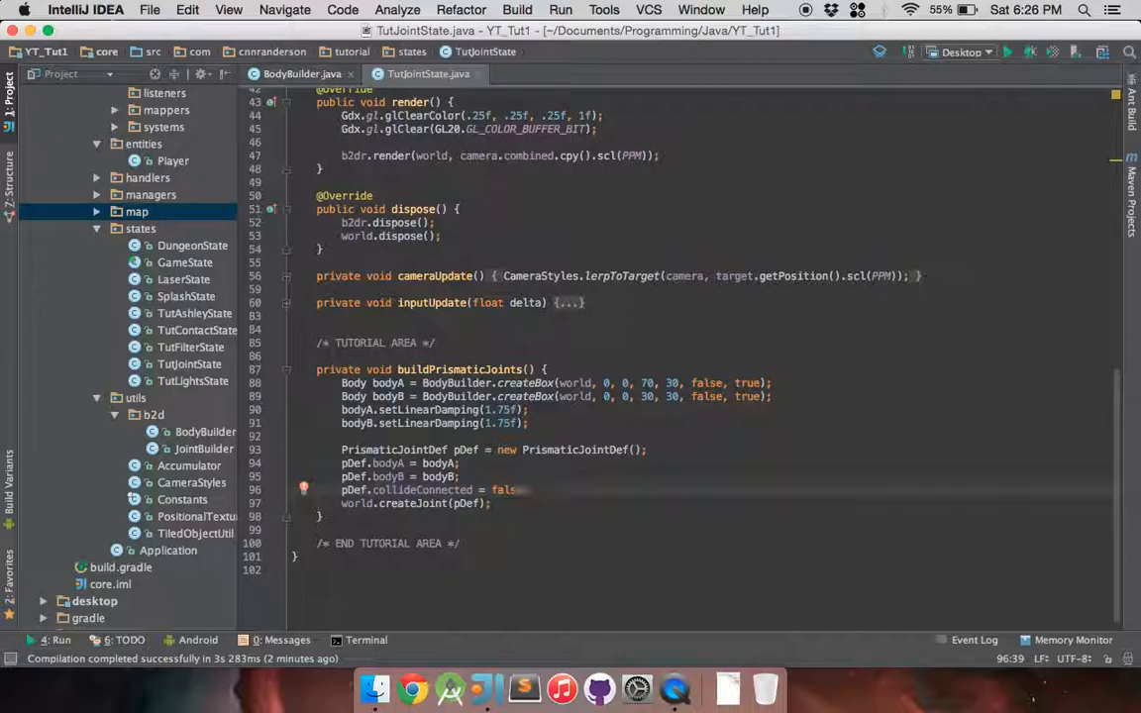
pyautogui.write('e;')
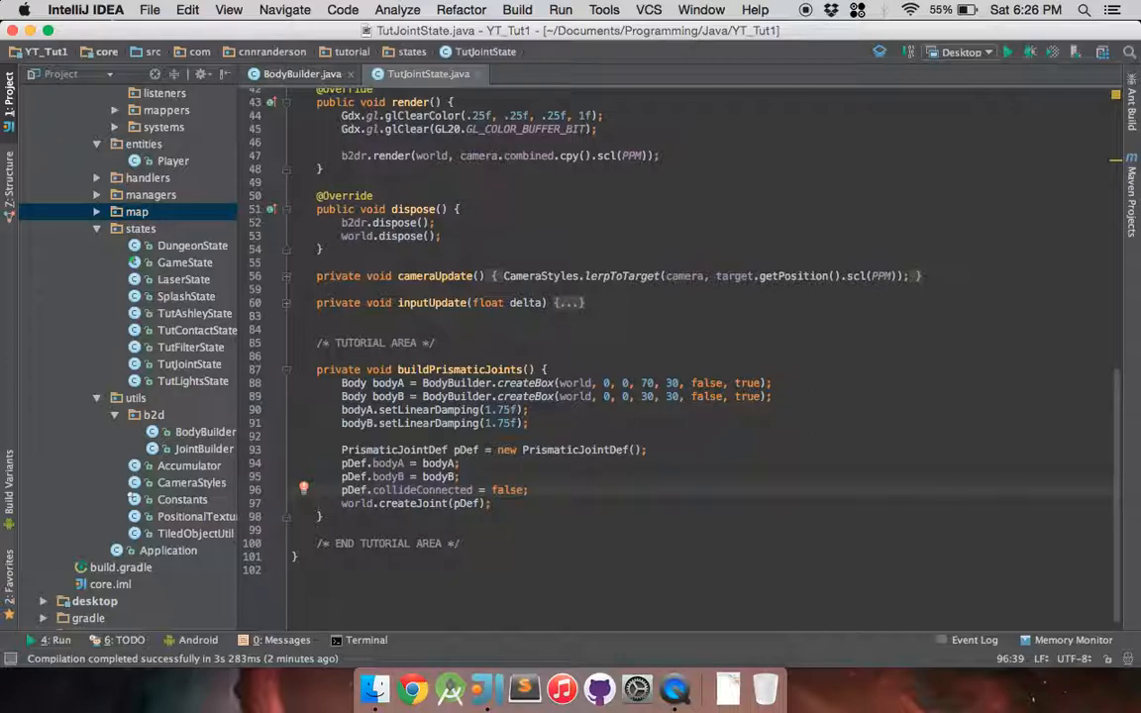
pyautogui.doubleClick(507, 491)
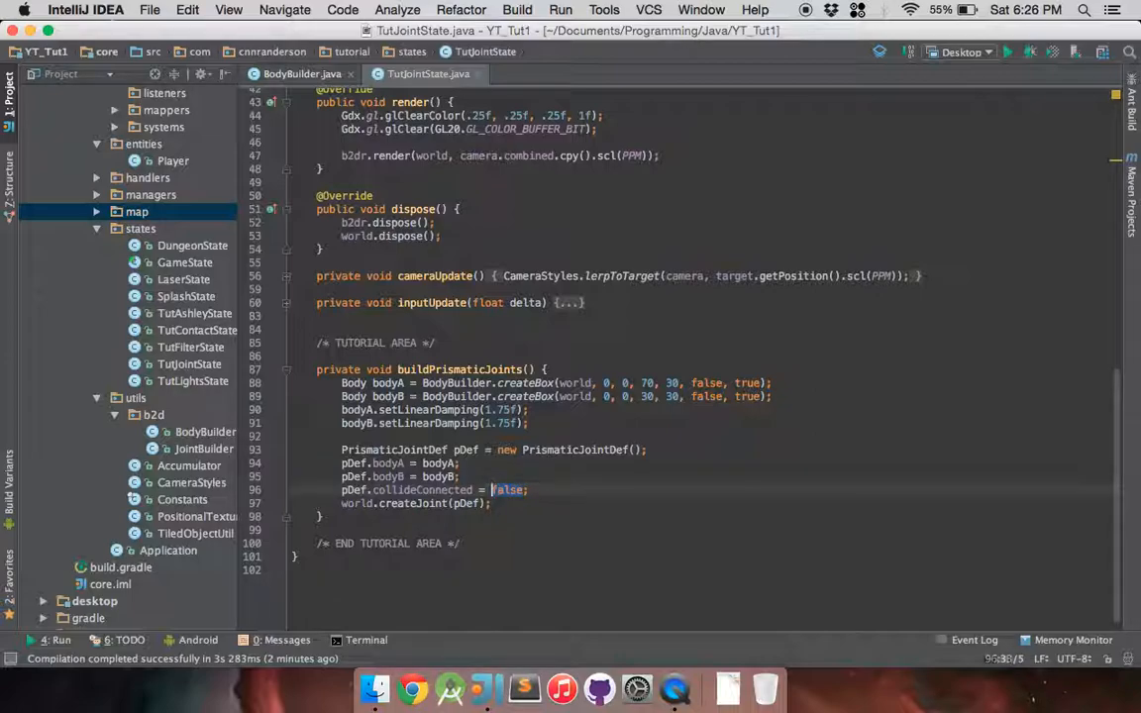
pyautogui.write('true')
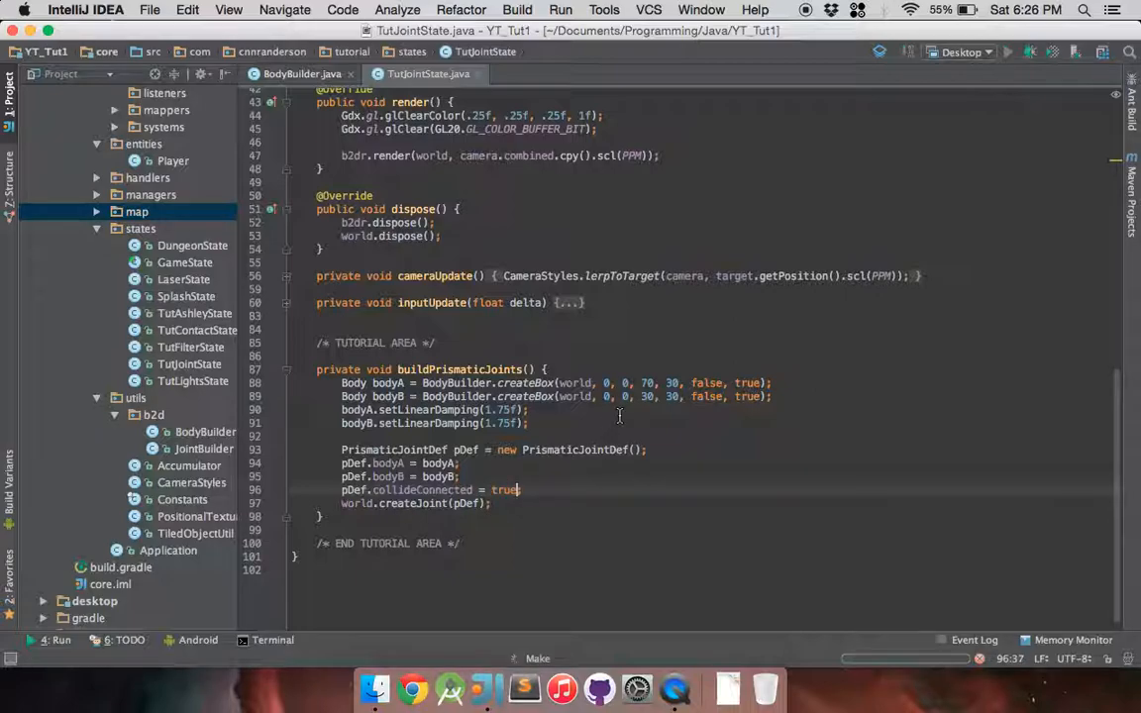
pyautogui.moveTo(681, 406)
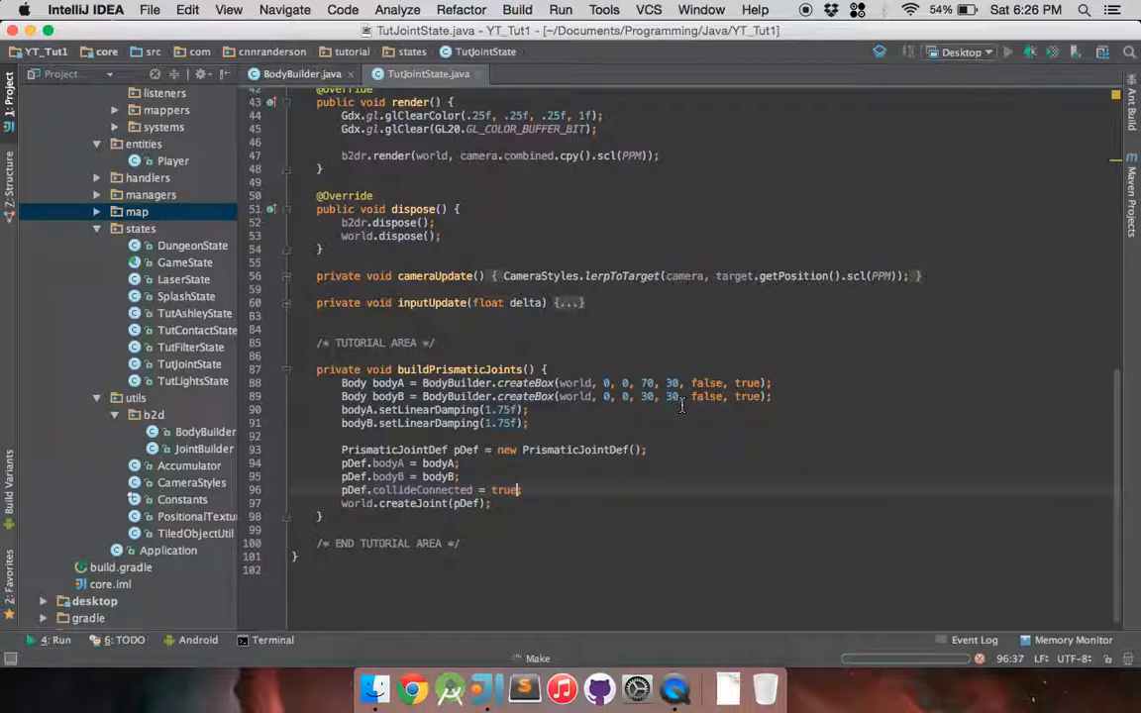
pyautogui.click(1006, 52)
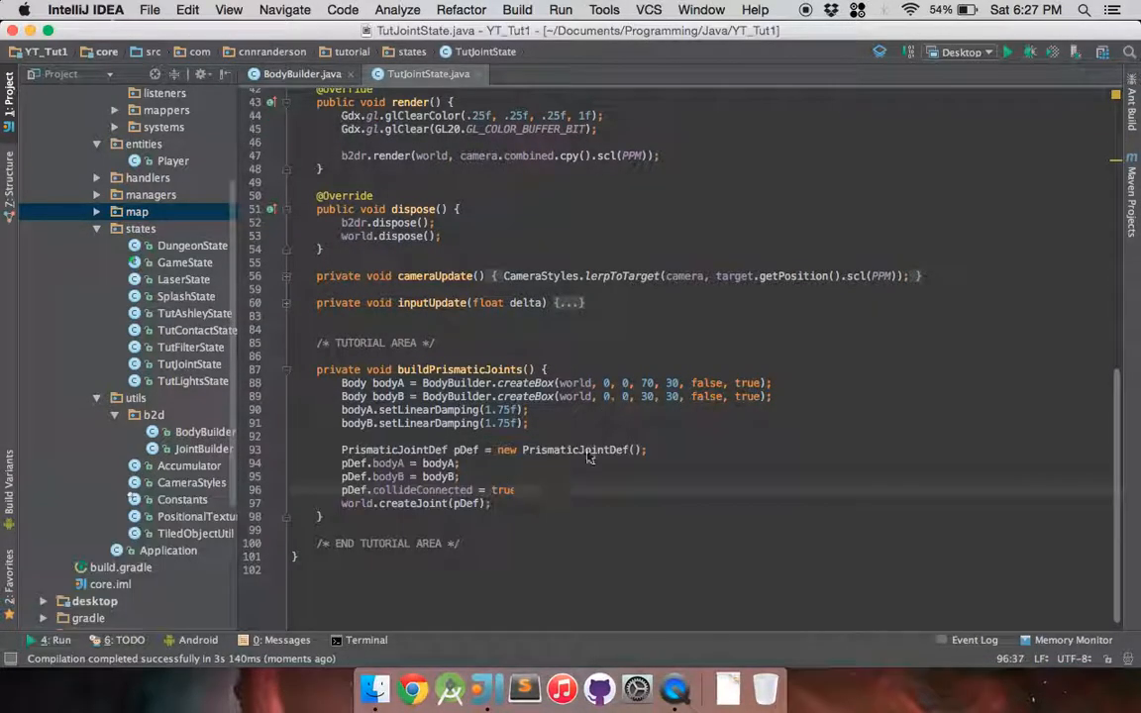
# - Change pDef.collideConnected back to false and leave a blank line below it
pyautogui.click(495, 489)
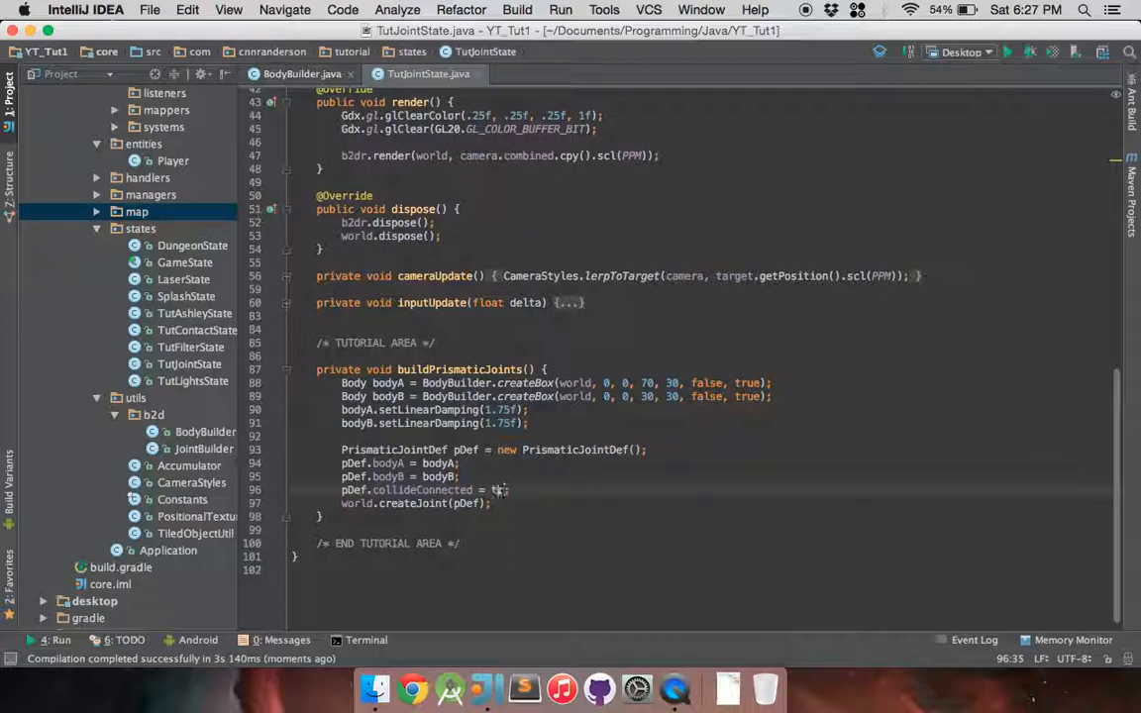
pyautogui.write('false;')
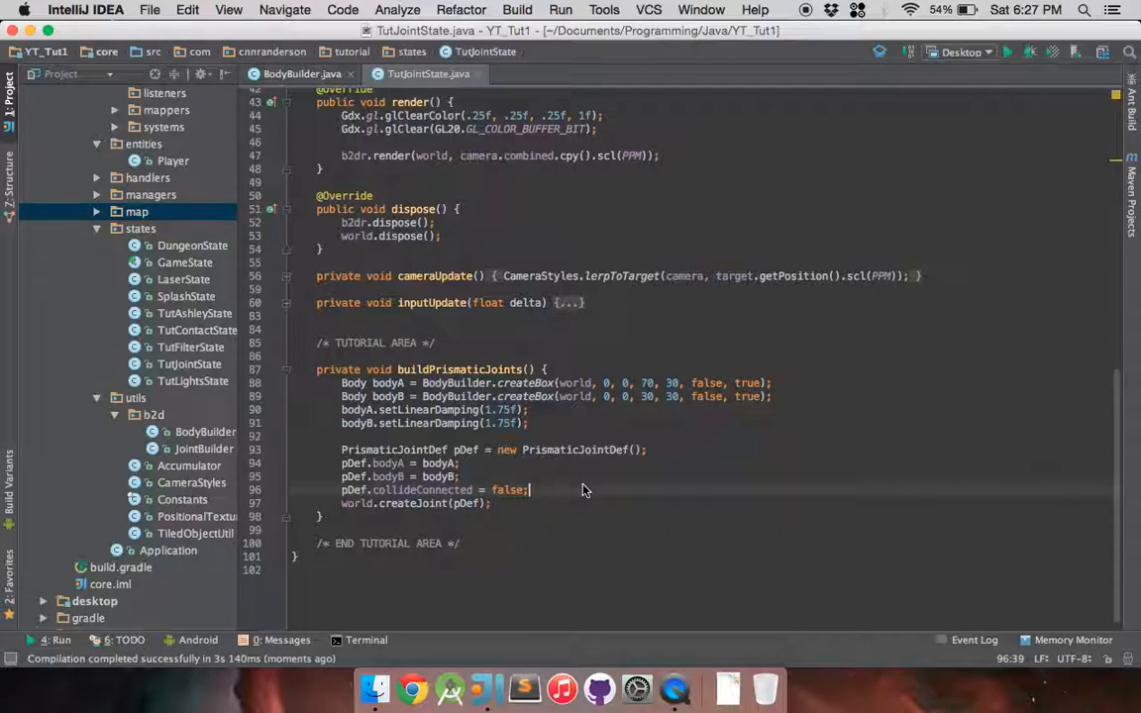
pyautogui.press('Return')
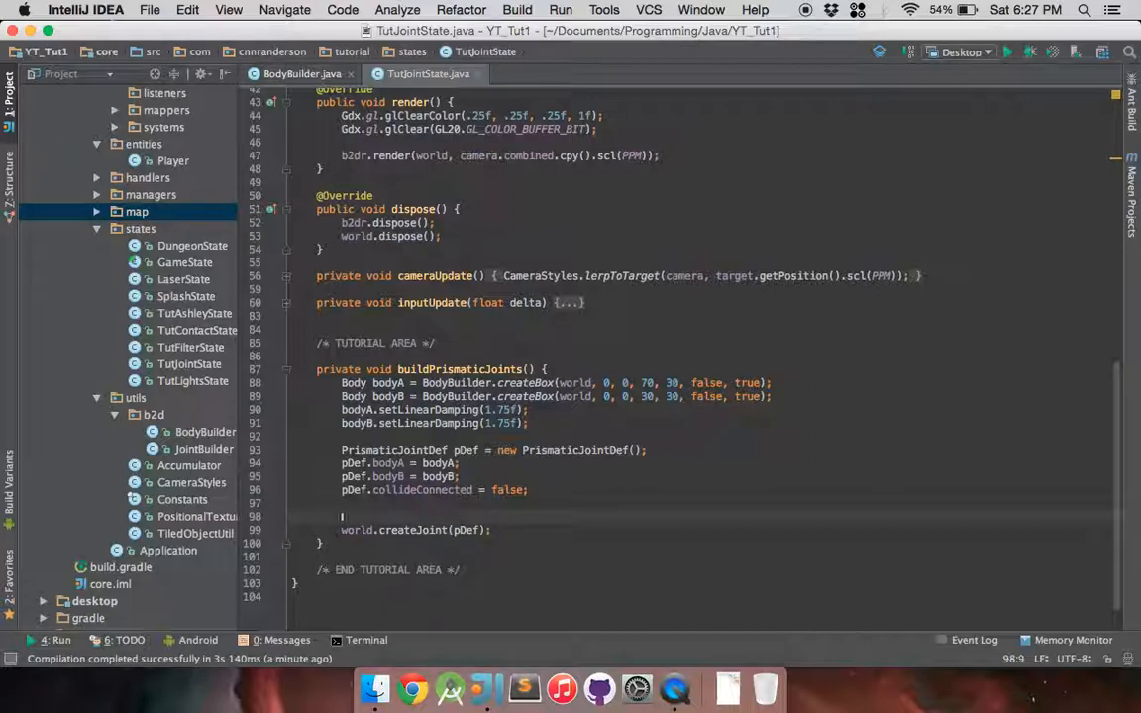
# - Add pDef.enableLimit = true and pDef.upperTranslation = 110 / PPM
pyautogui.write('pDef.enableLimit =')
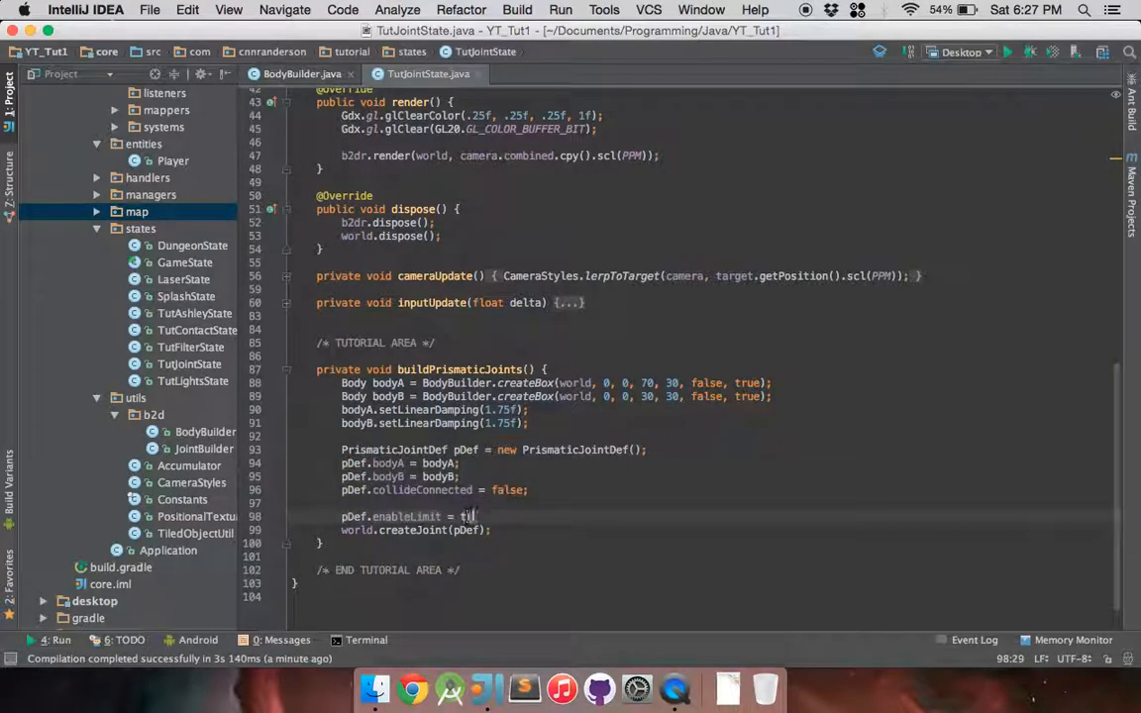
pyautogui.write('true;')
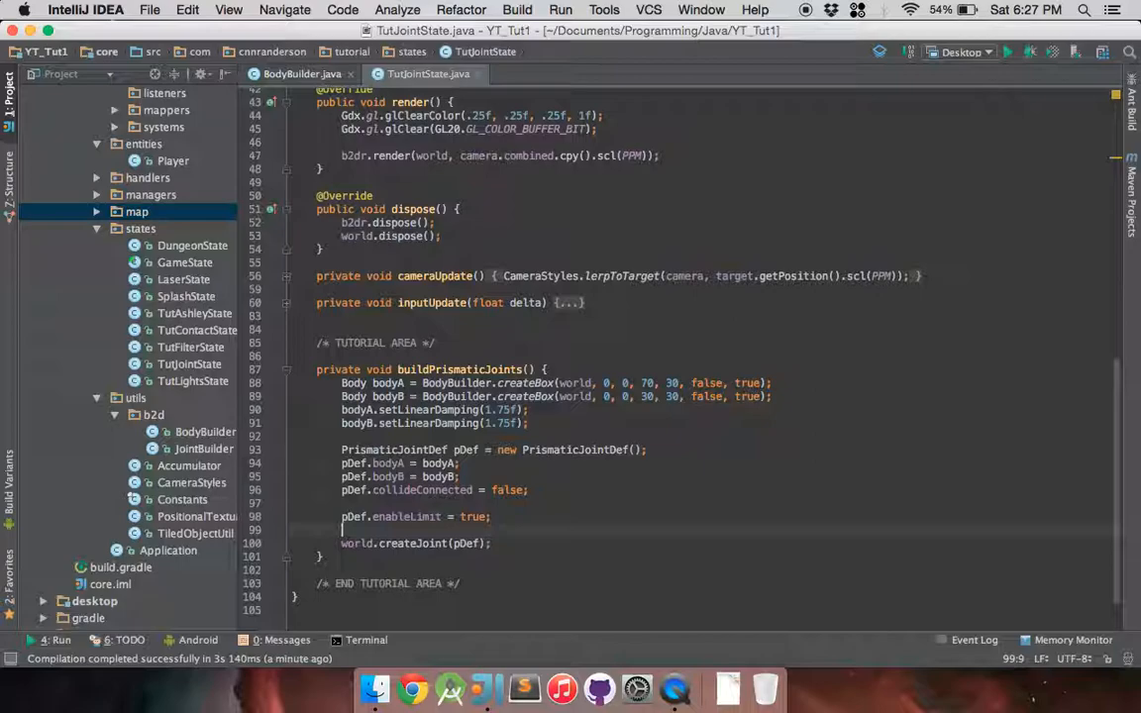
pyautogui.write('pDef.upperTranslation =')
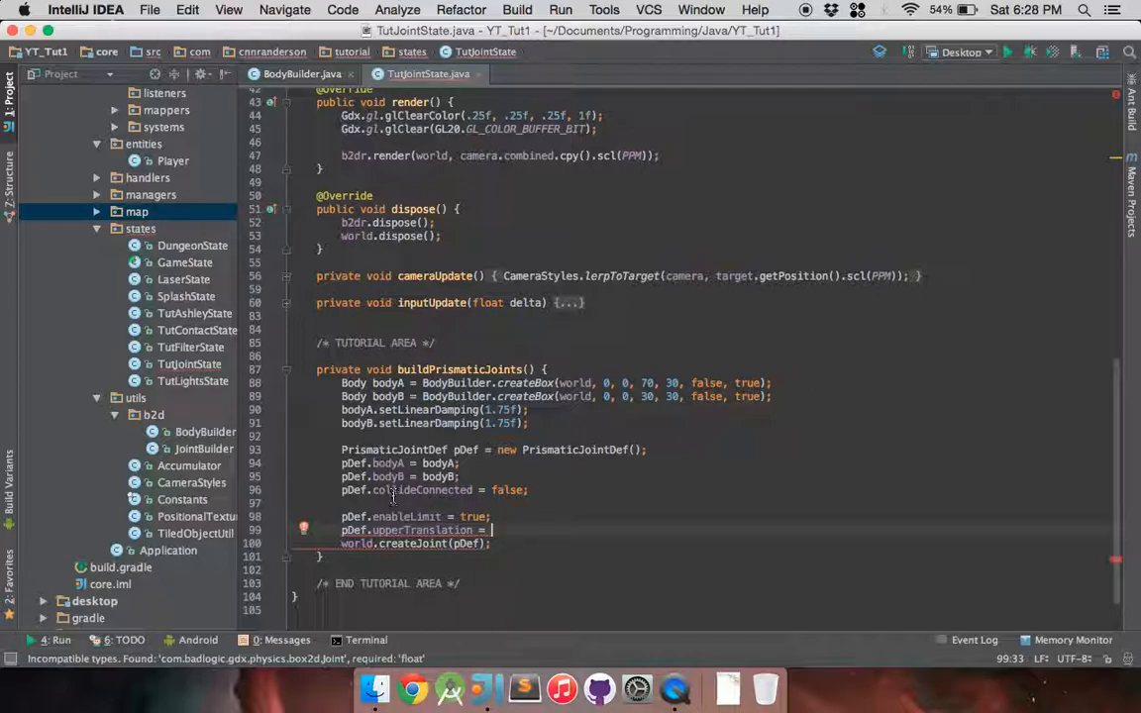
pyautogui.moveTo(634, 507)
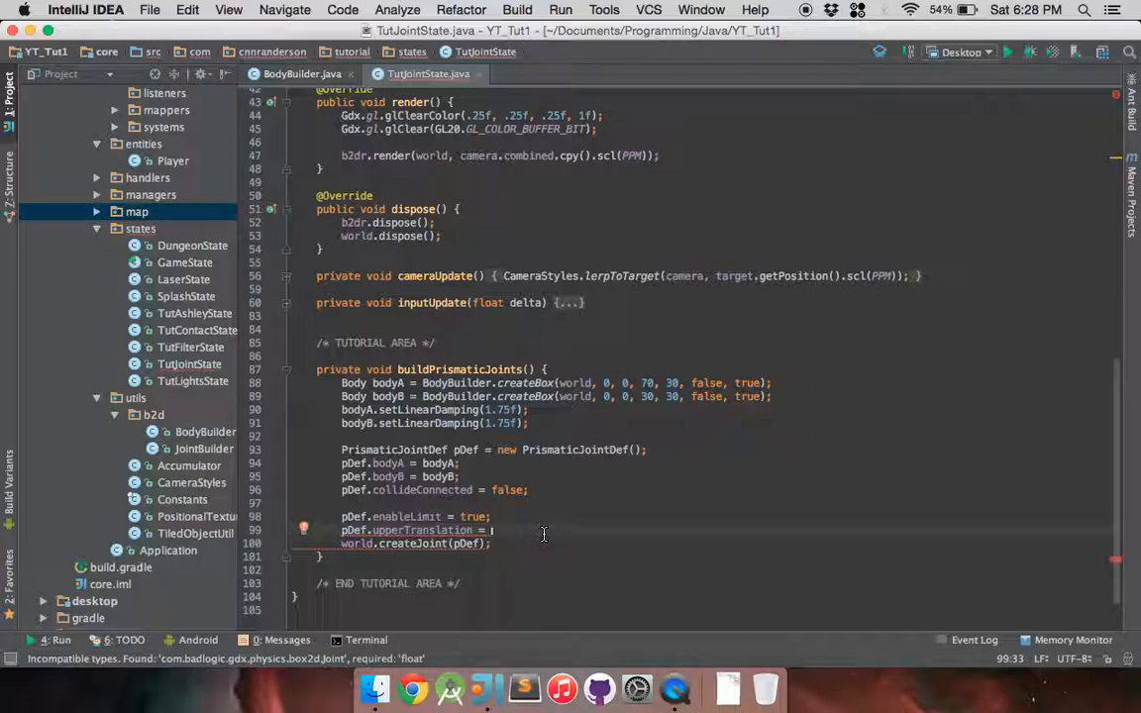
pyautogui.write('32 / PPM;')
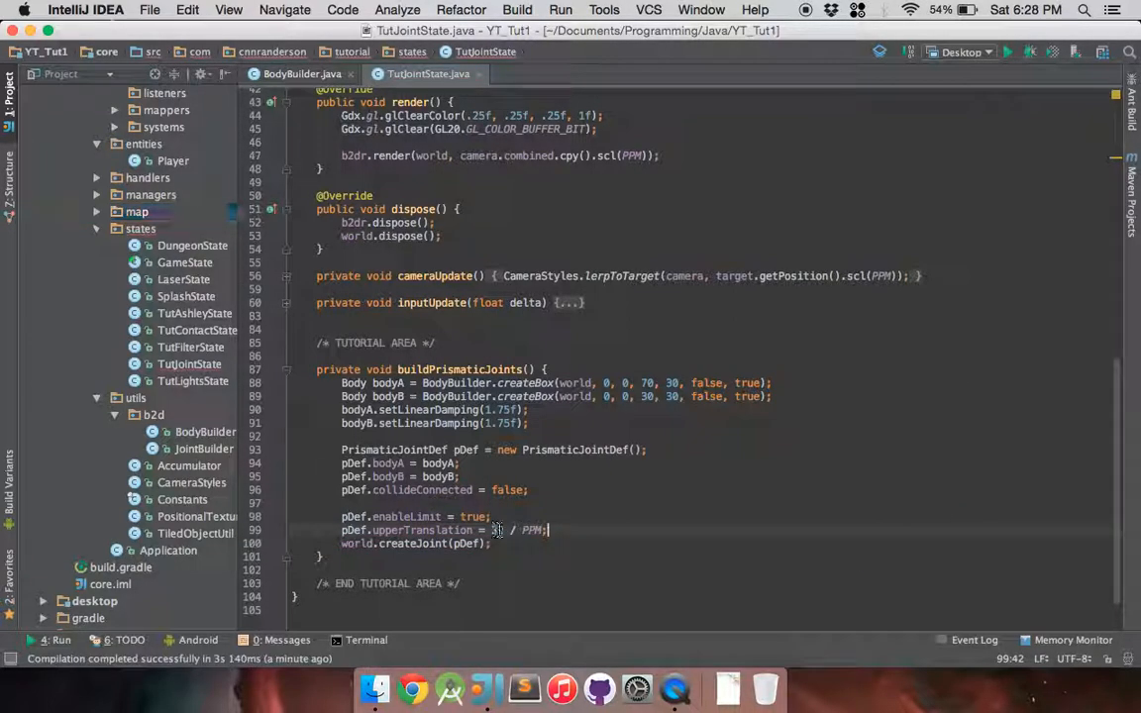
pyautogui.write('110')
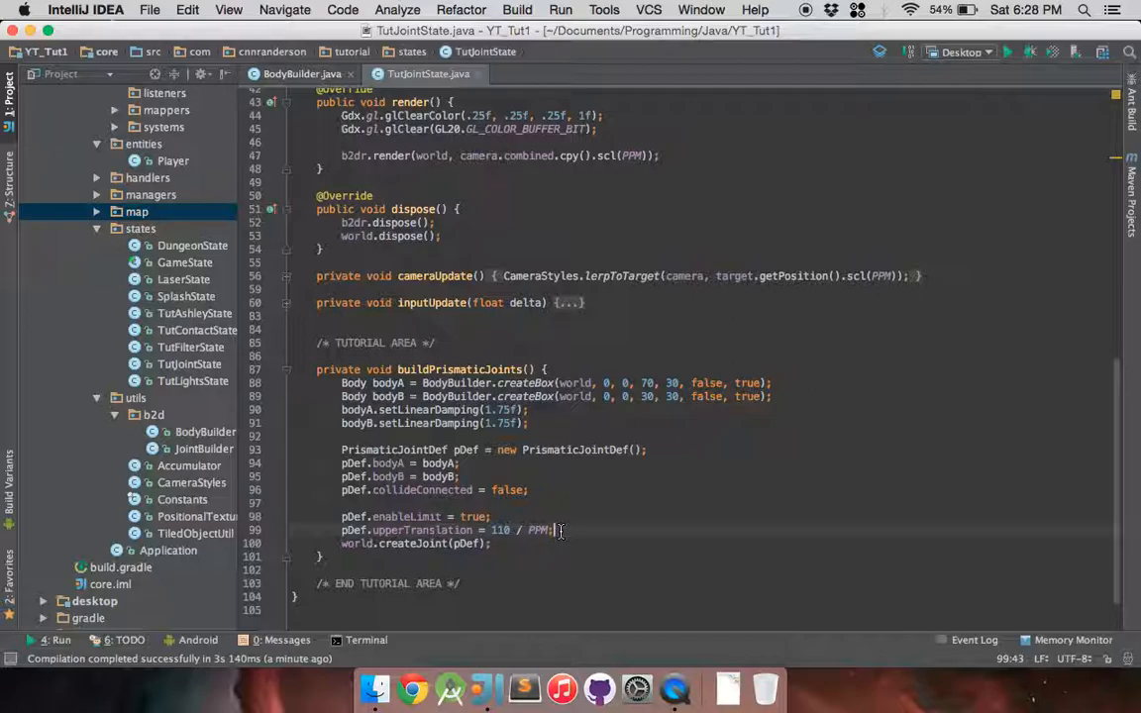
# - Add pDef.lowerTranslation = -110 / PPM on the next line
pyautogui.press('Return')
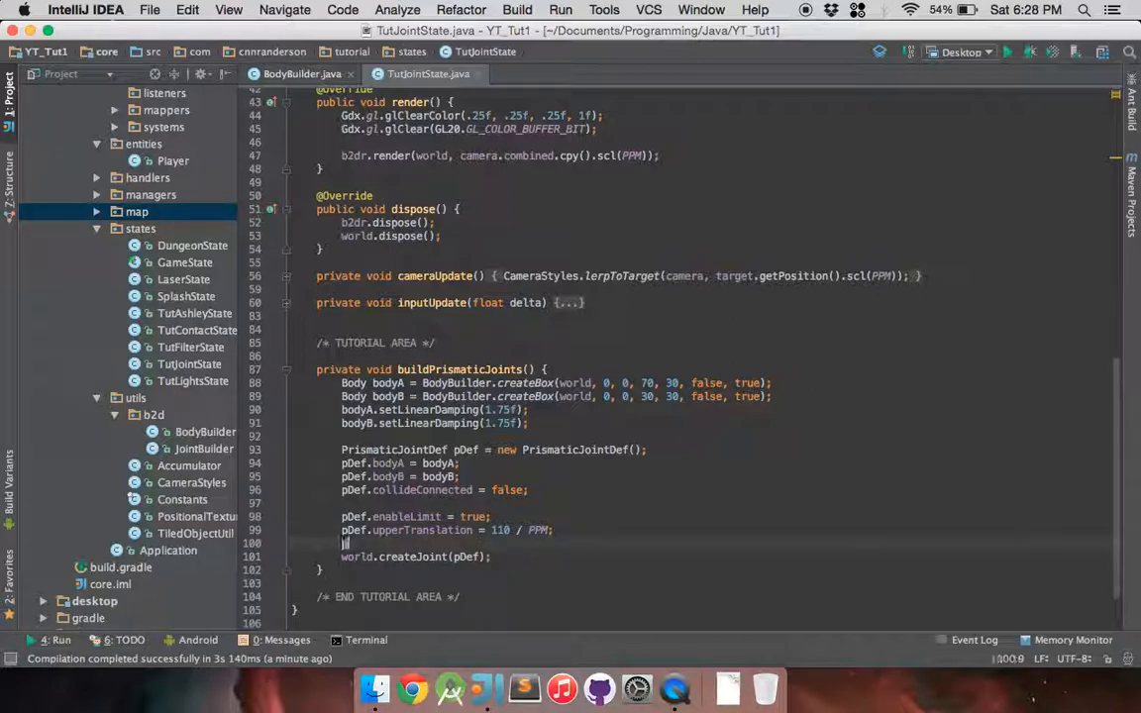
pyautogui.write('lowerTranslation = - 10')
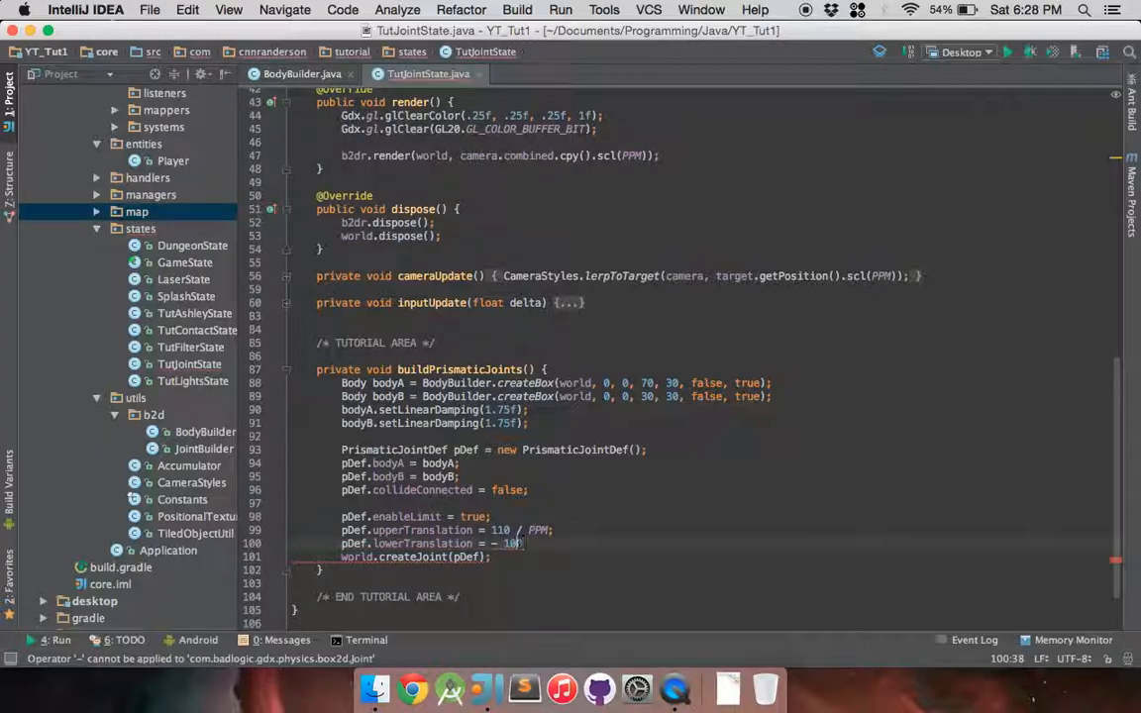
pyautogui.write('0 / P')
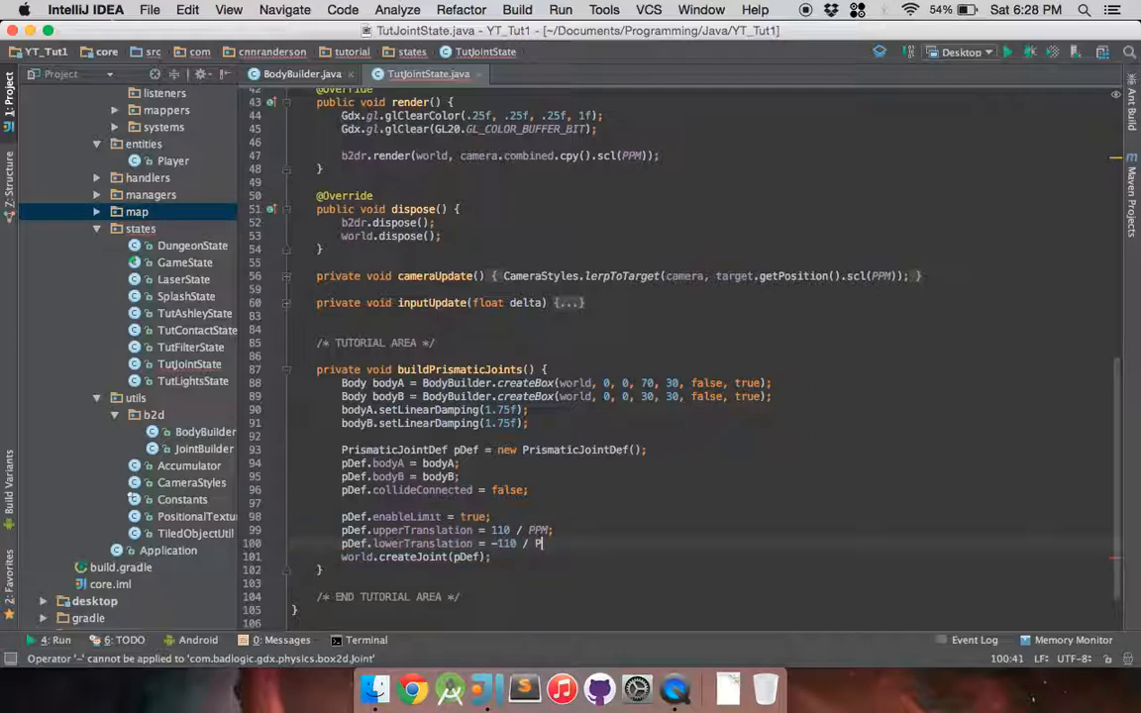
pyautogui.write('PM;')
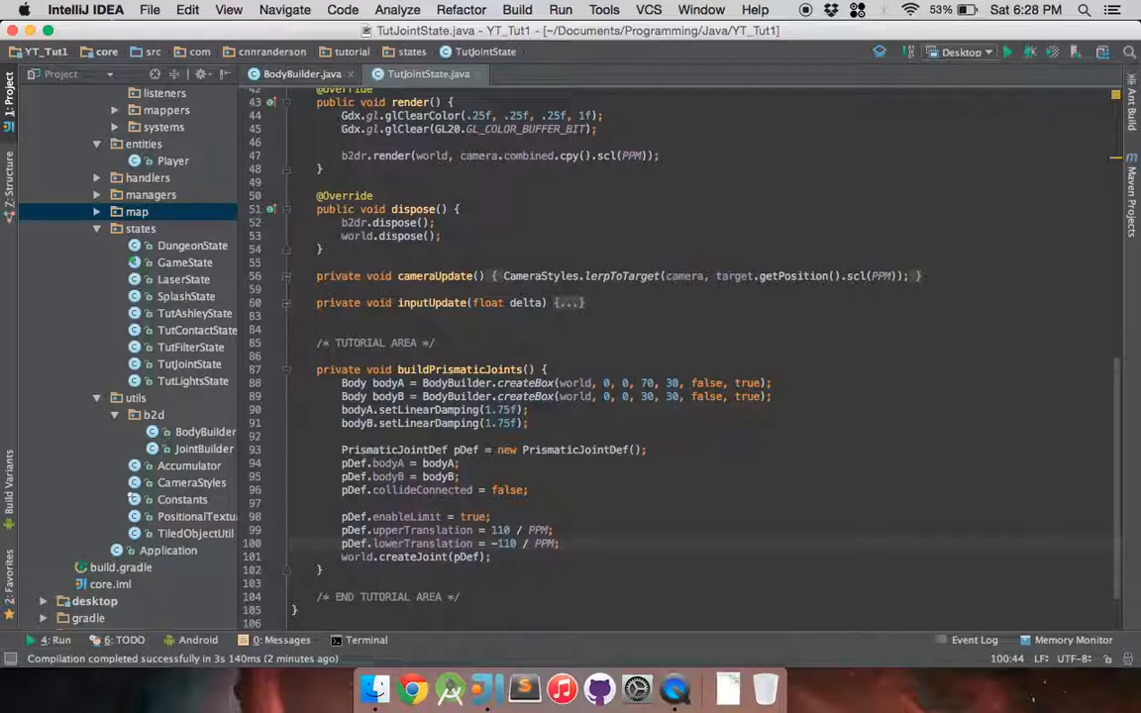
# - Delete the pDef.lowerTranslation line, keeping only the 110 / PPM upper limit
pyautogui.click(408, 515)
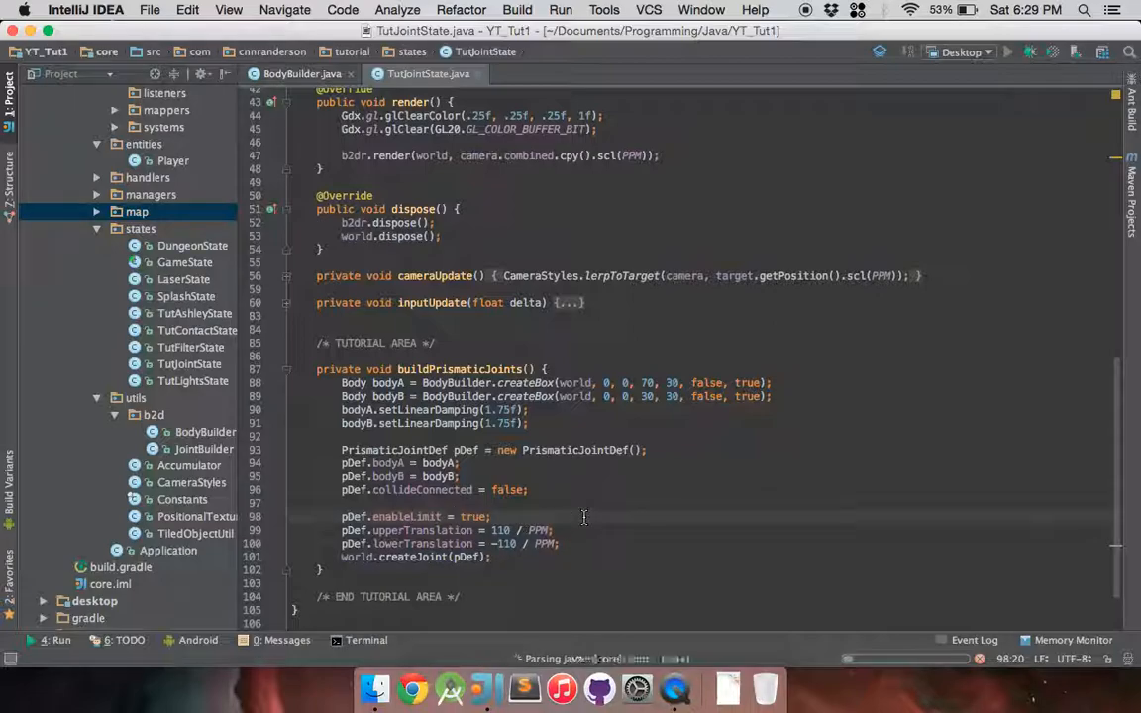
pyautogui.click(1006, 51)
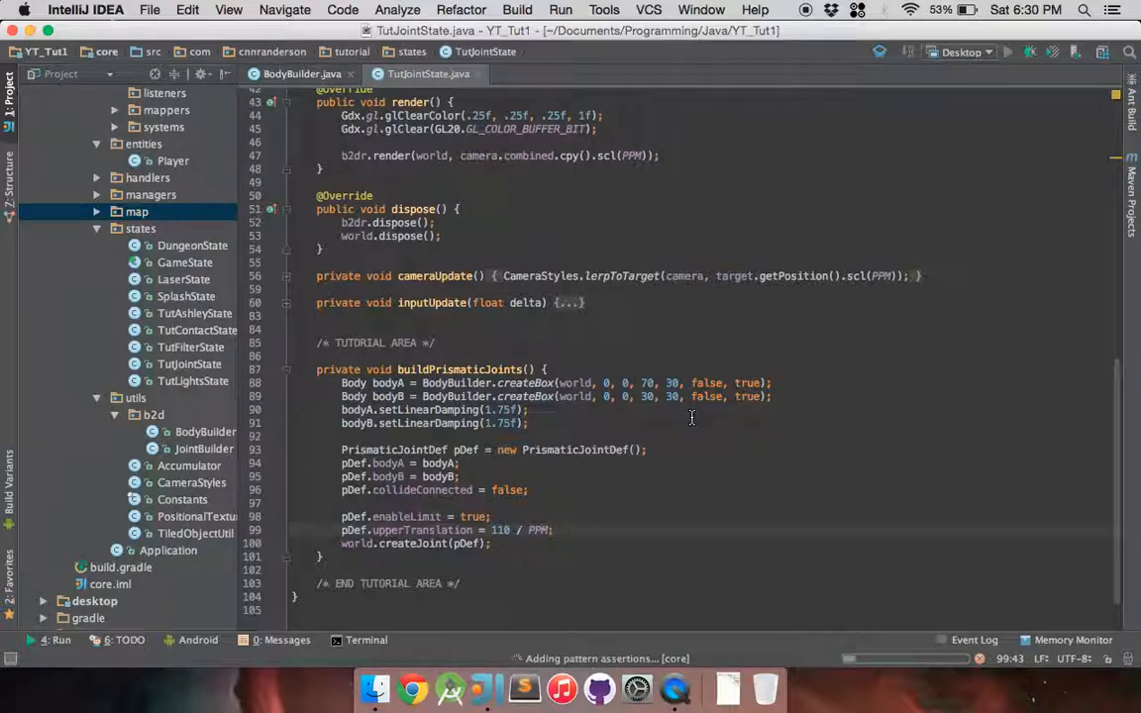
# - Run the game to test the upper-limit-only joint, then begin a new pDef.lowerTranslation line
pyautogui.click(1006, 52)
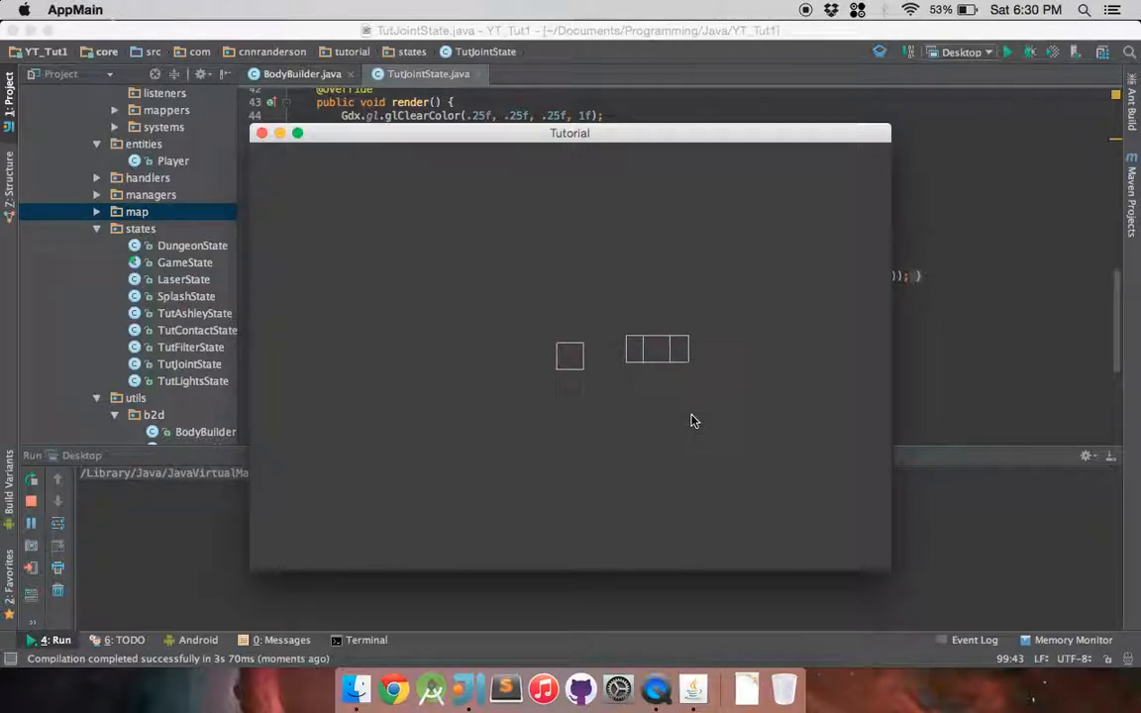
pyautogui.click(261, 133)
pyautogui.write('pDef.lowerTranslation =')
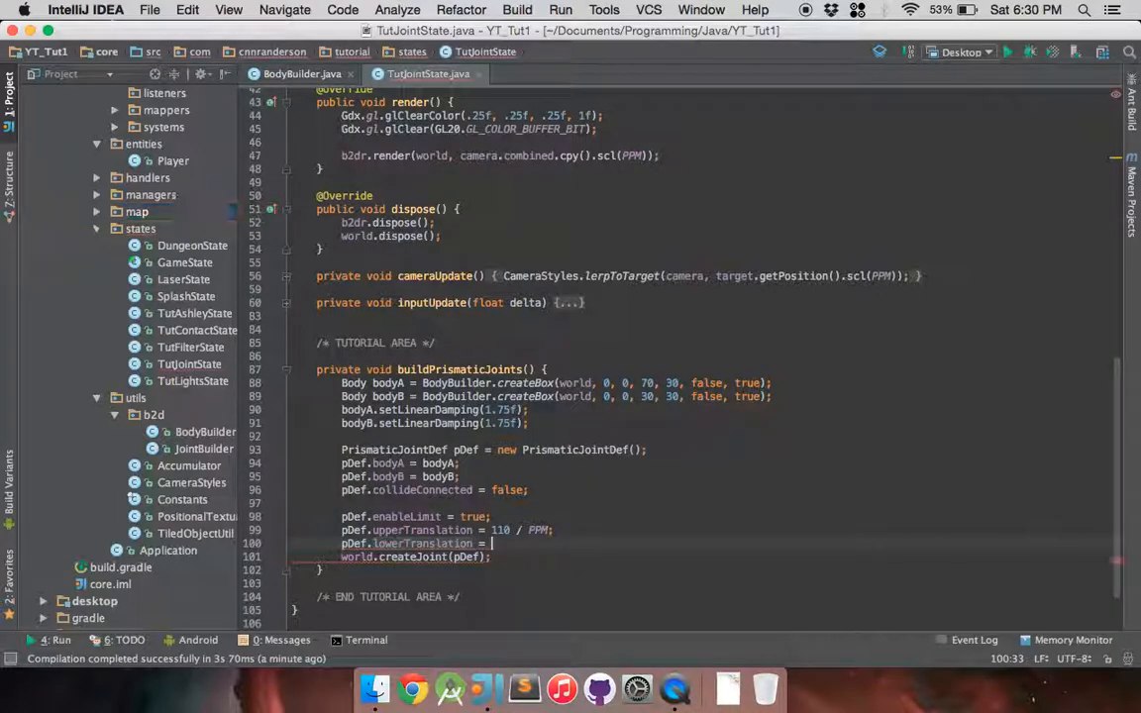
# - Complete pDef.lowerTranslation = -110 / PPM and run the game to test both limits
pyautogui.write('-110')
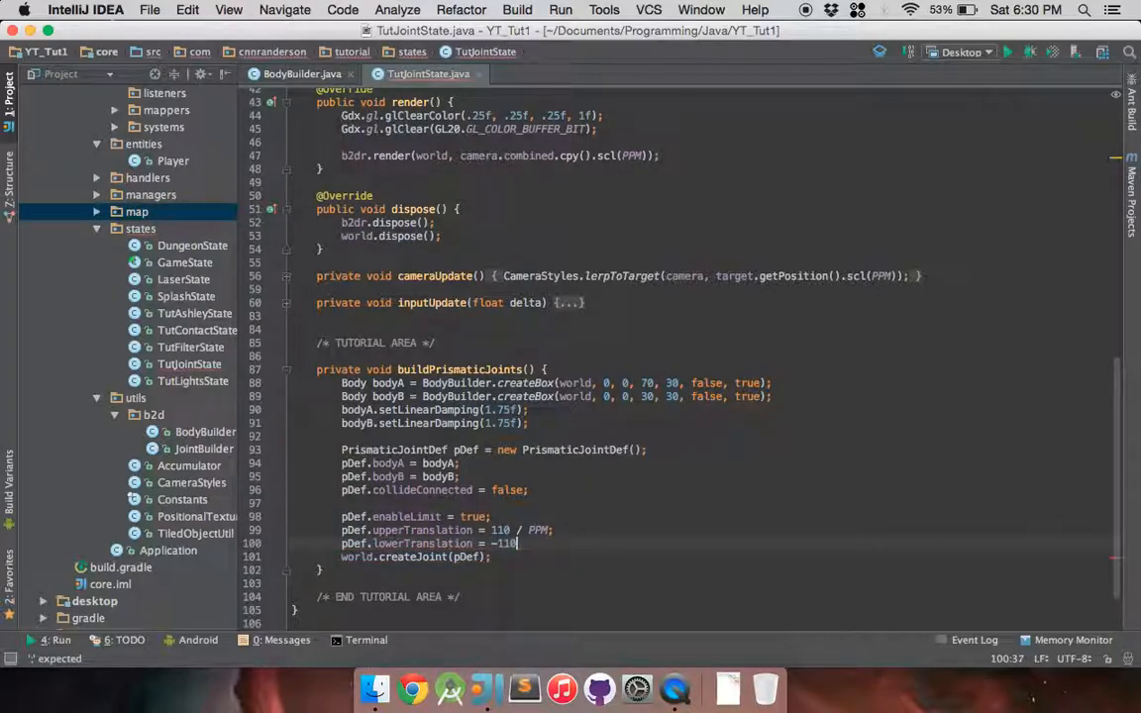
pyautogui.write('/ PPM;')
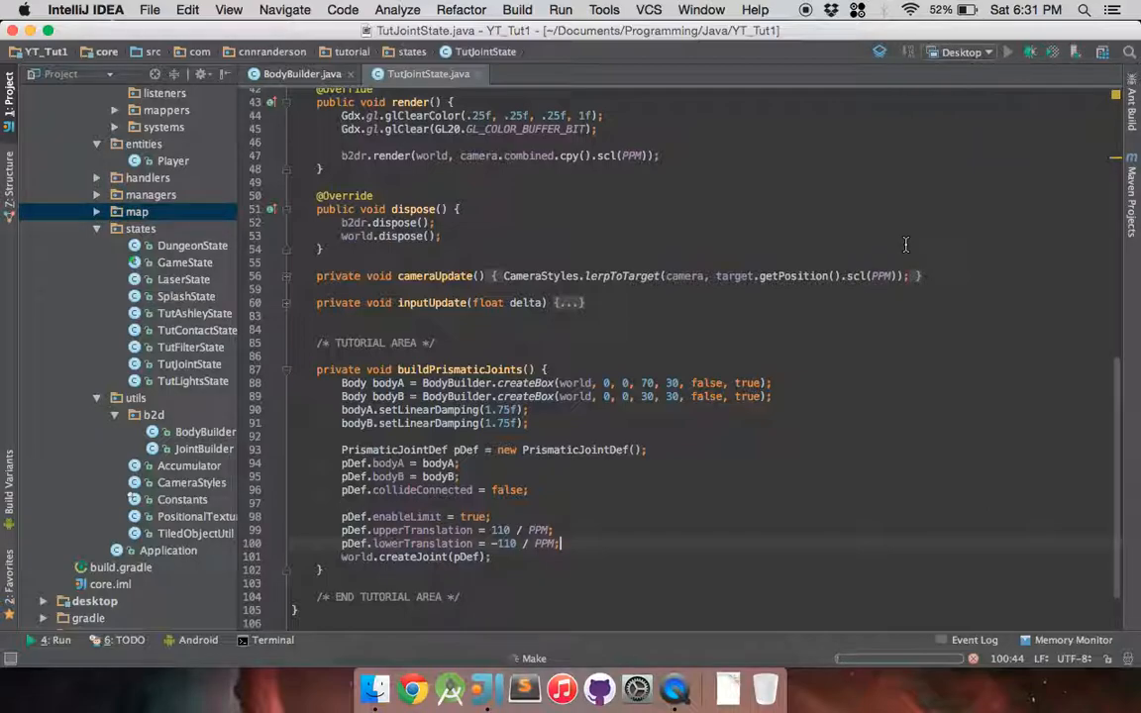
pyautogui.click(1006, 51)
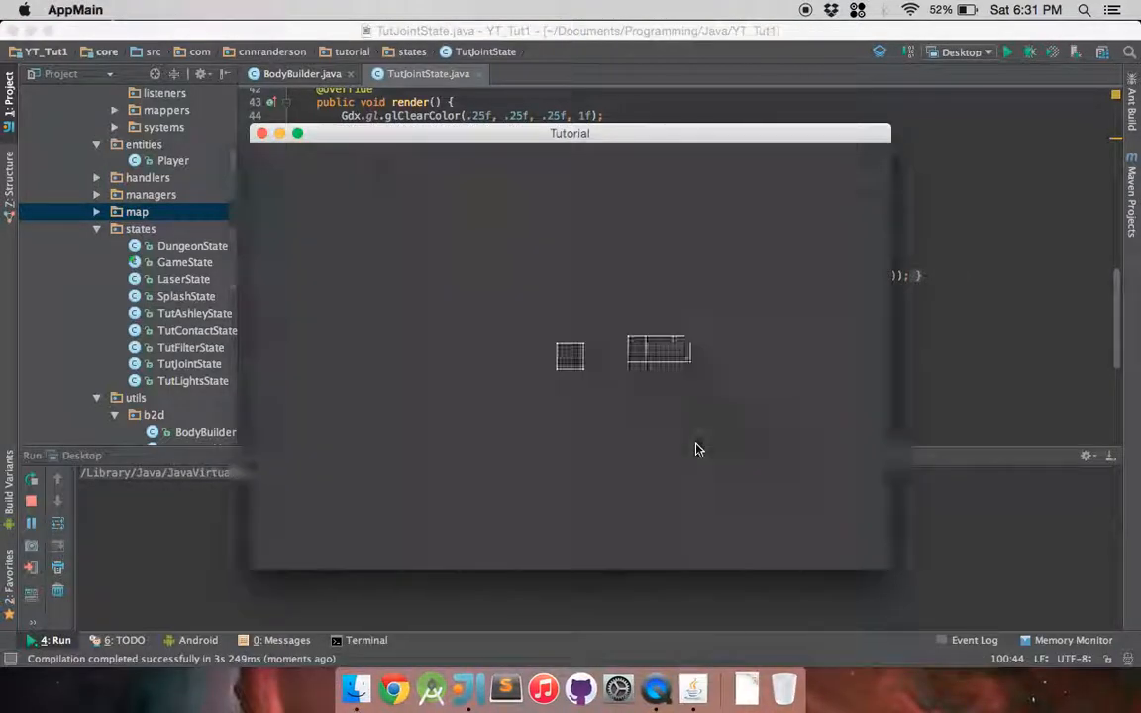